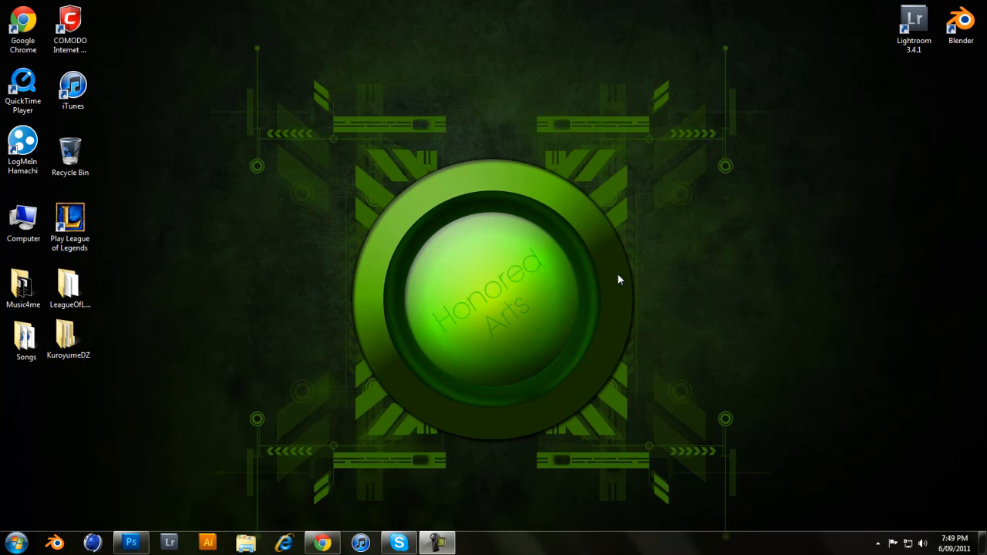
mouse_move(567, 384)
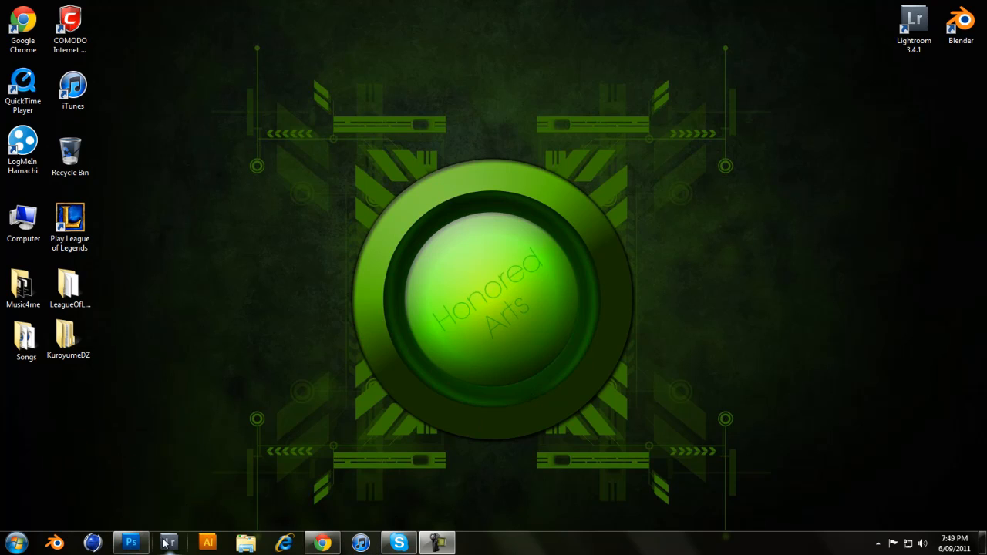
Step: Bring Photoshop CS5 to the front with an empty workspace
left_click(131, 542)
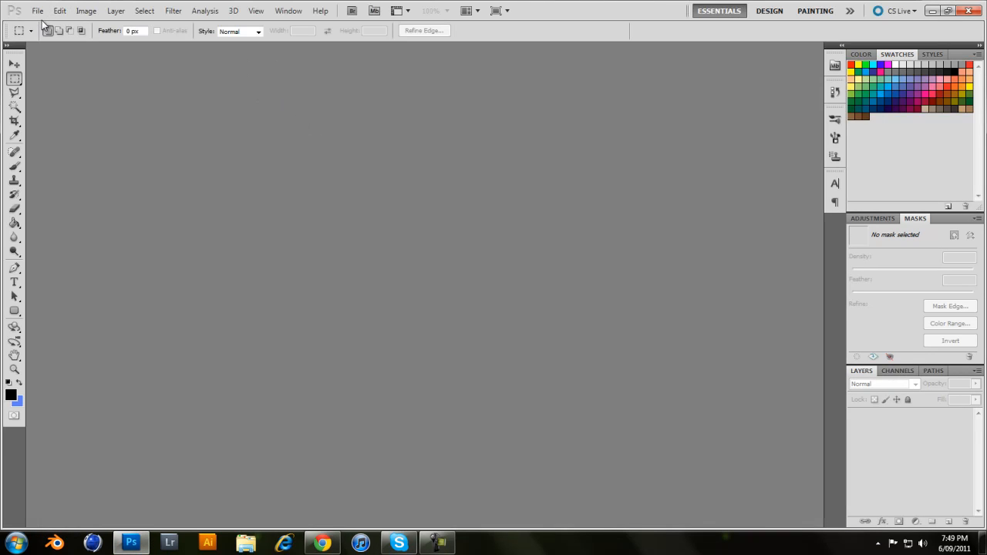
mouse_move(55, 129)
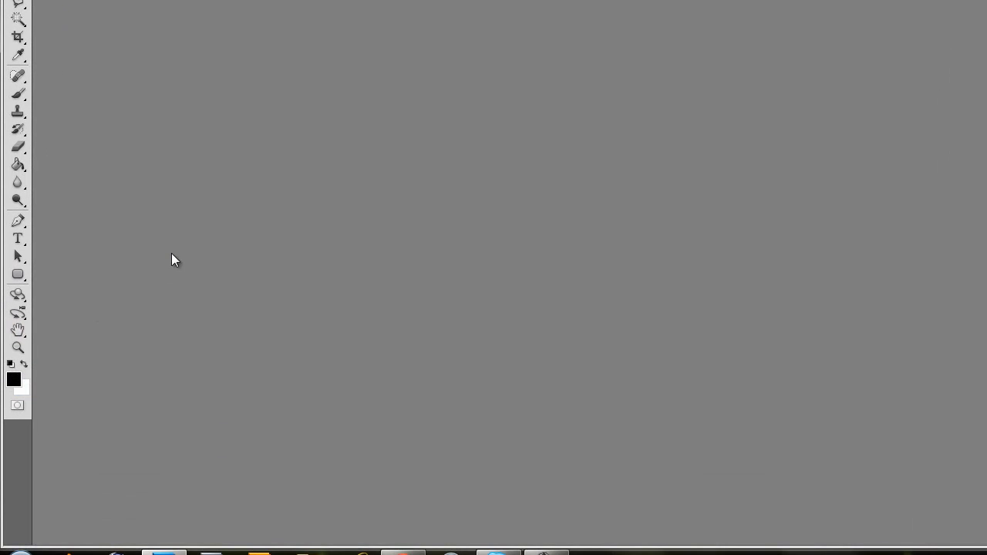
mouse_move(154, 455)
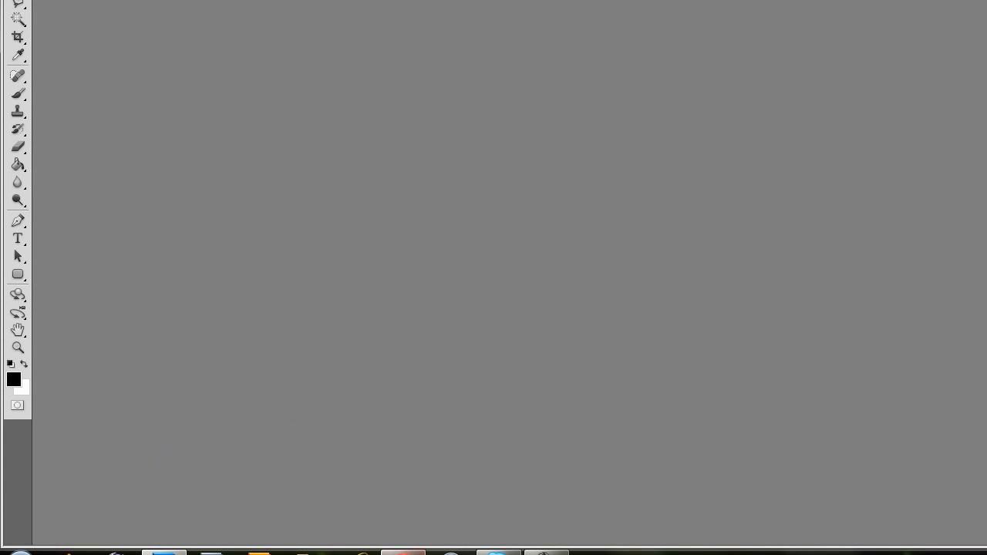
mouse_move(259, 552)
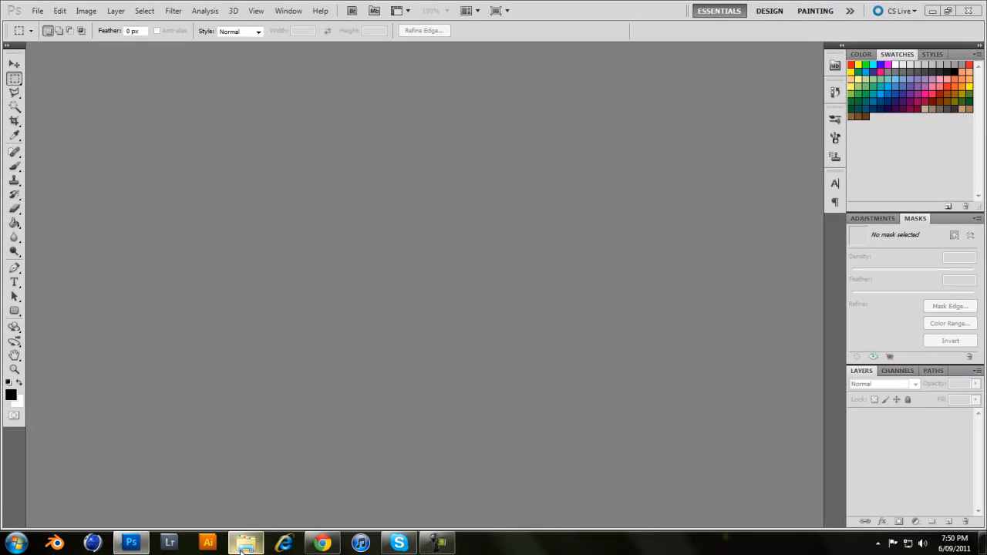
Step: Browse into the HonoredArts folder and bring up the context menu for the devotioN1 image
left_click(245, 543)
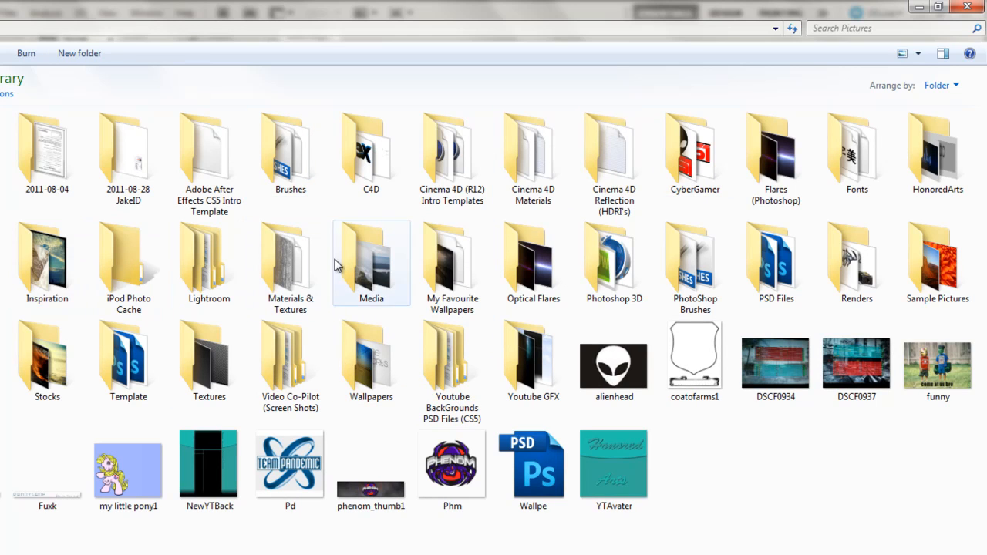
left_click(938, 151)
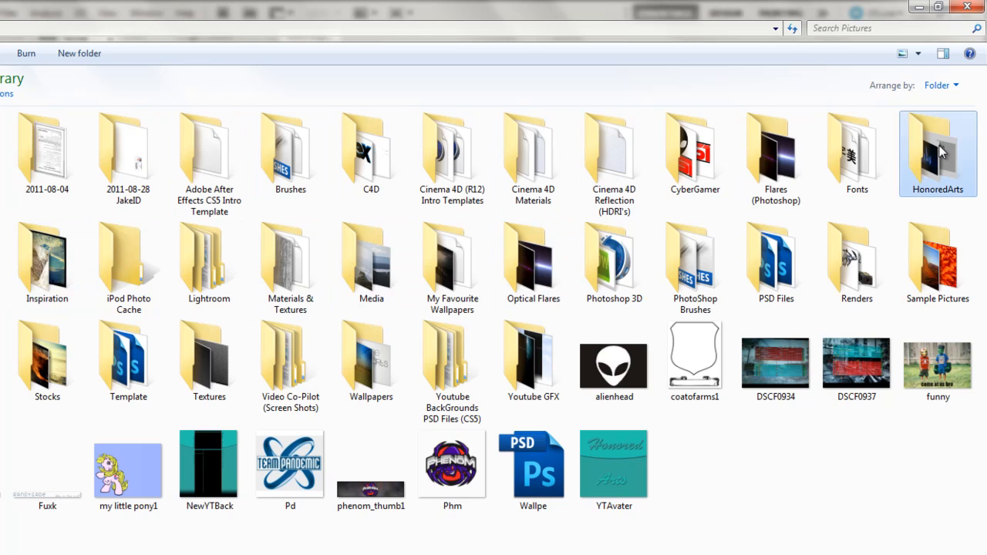
double_click(937, 155)
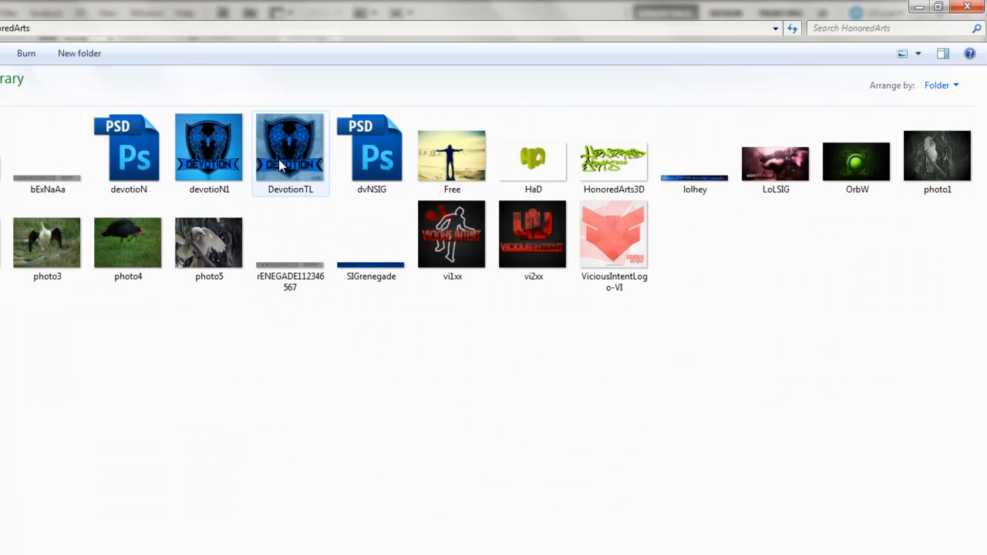
left_click(209, 146)
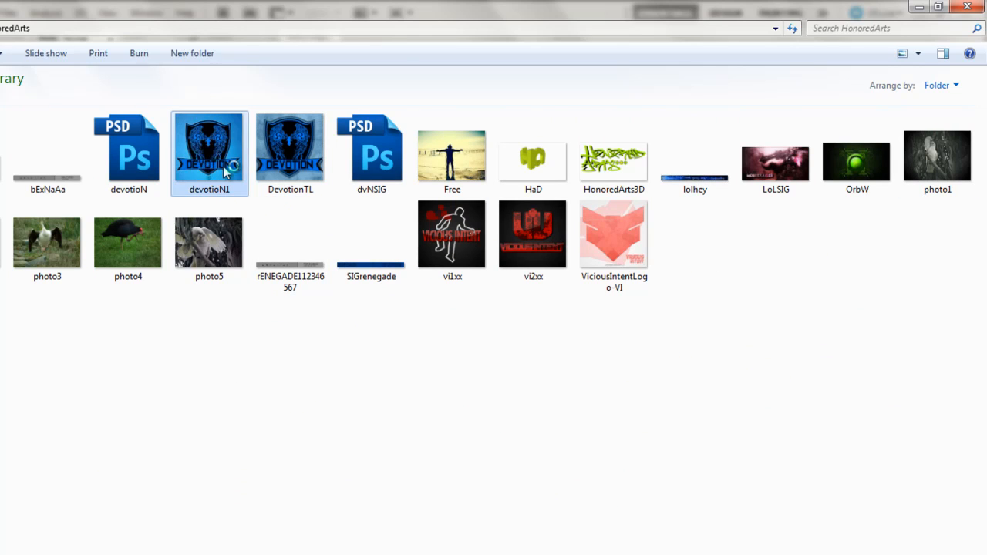
mouse_move(210, 151)
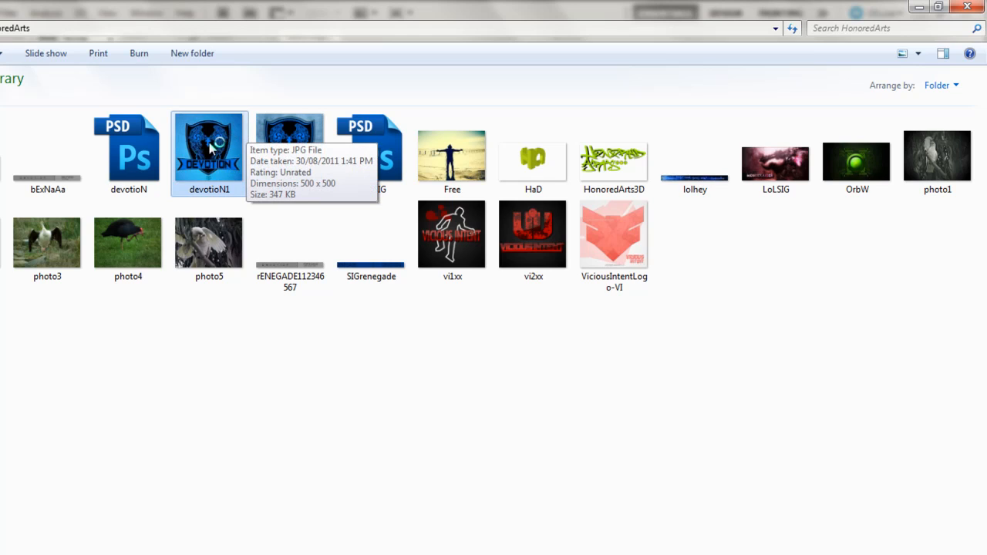
mouse_move(213, 124)
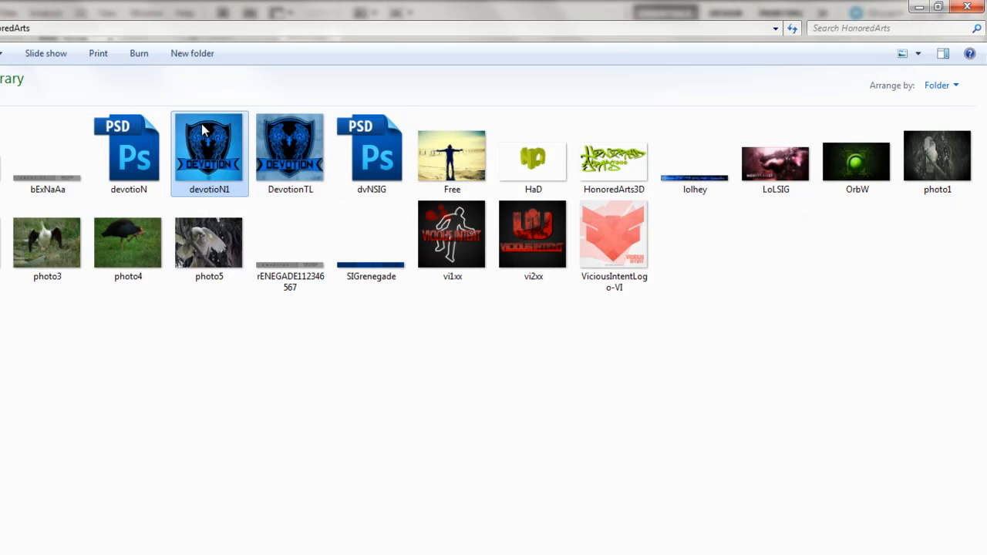
right_click(210, 146)
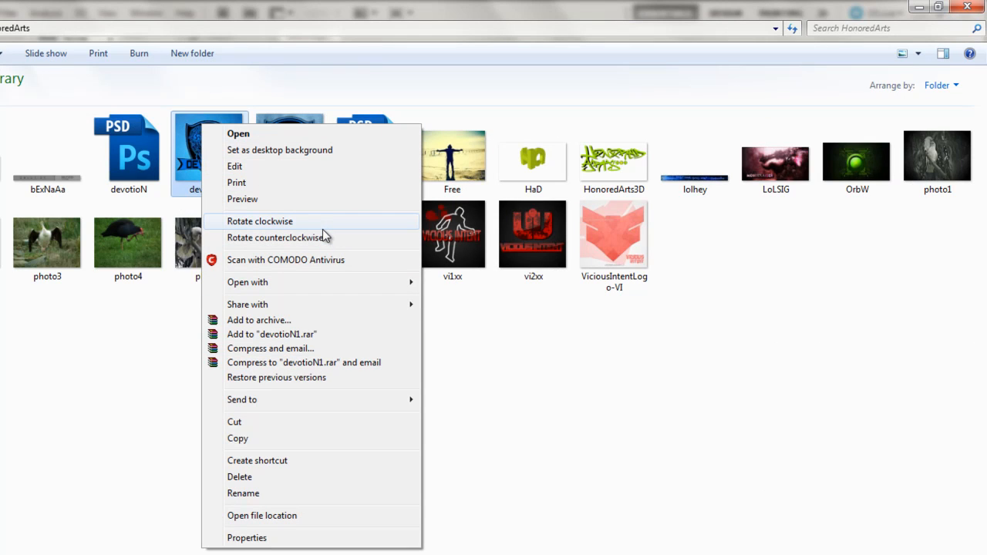
mouse_move(262, 484)
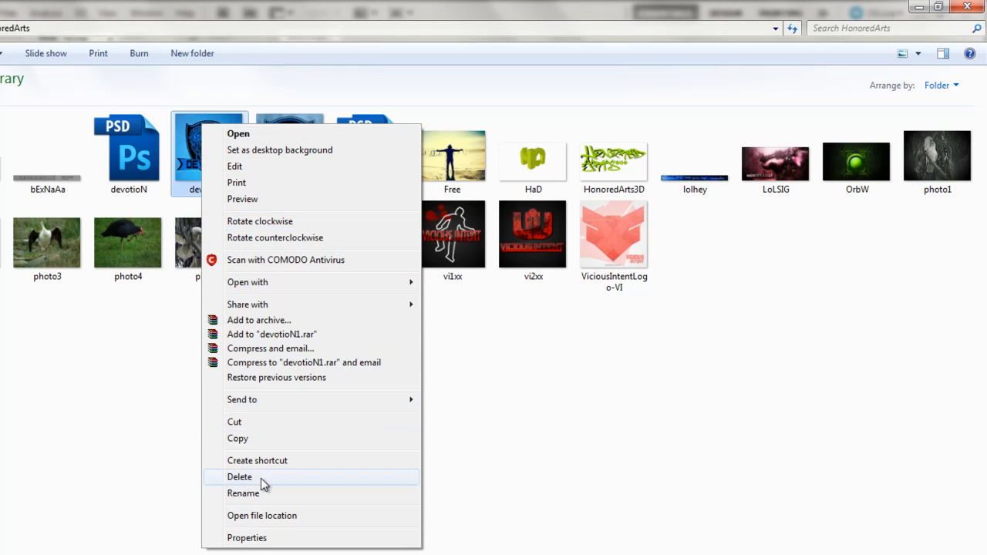
mouse_move(300, 280)
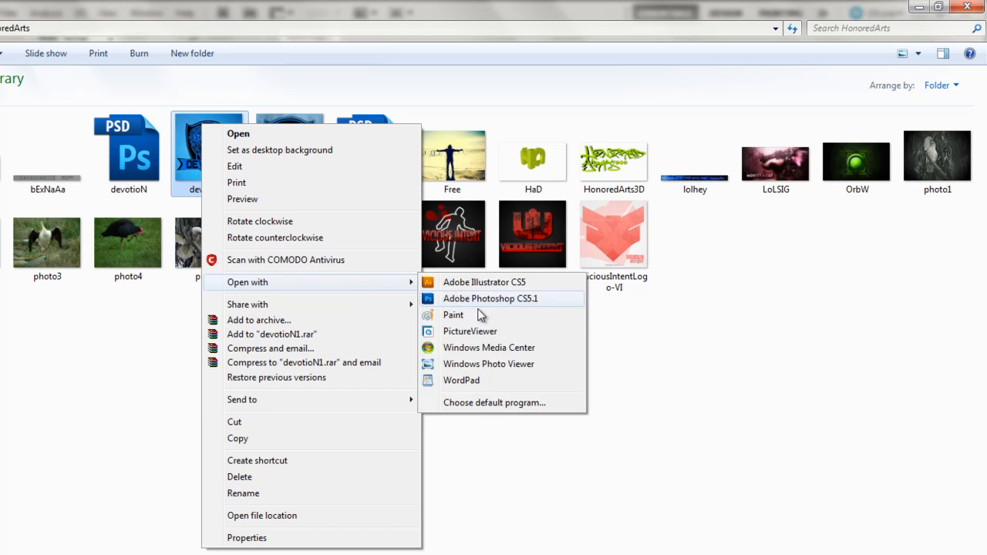
mouse_move(488, 364)
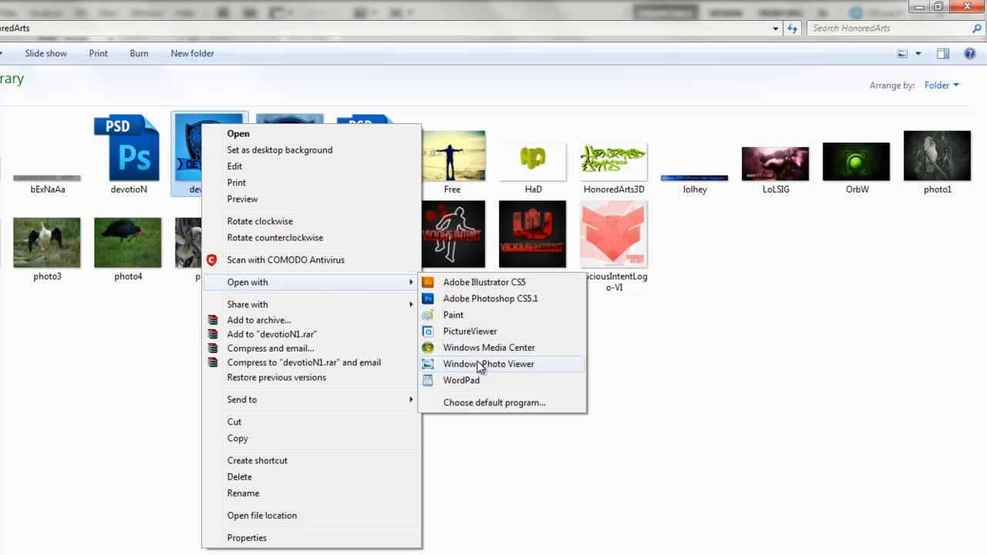
Step: View devotioN1's DEVOTION shield logo in Windows Photo Viewer
left_click(487, 364)
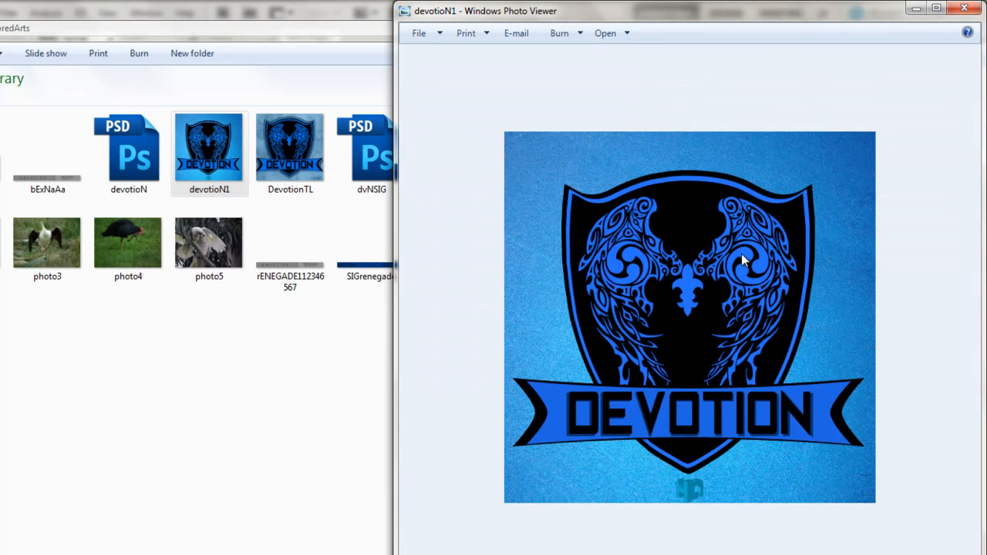
mouse_move(814, 203)
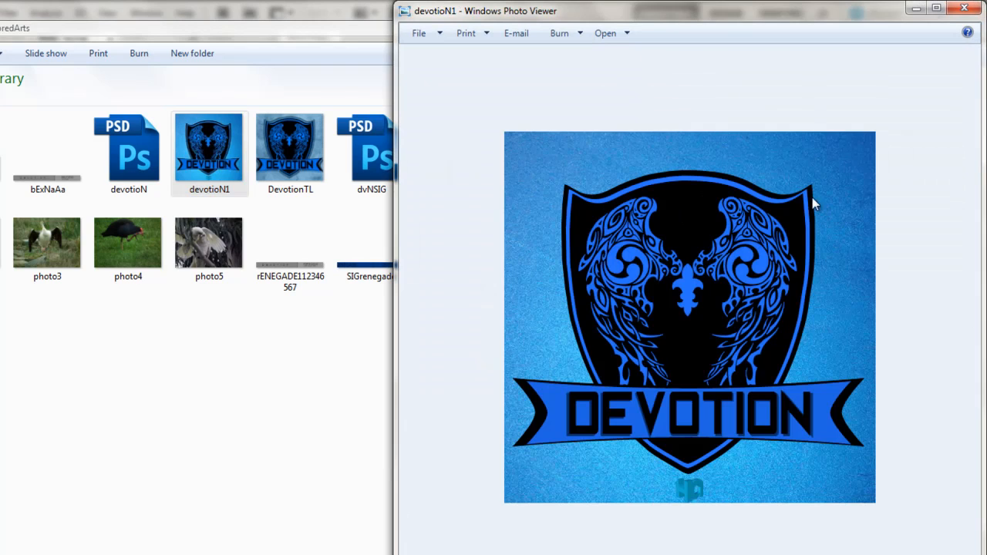
mouse_move(563, 145)
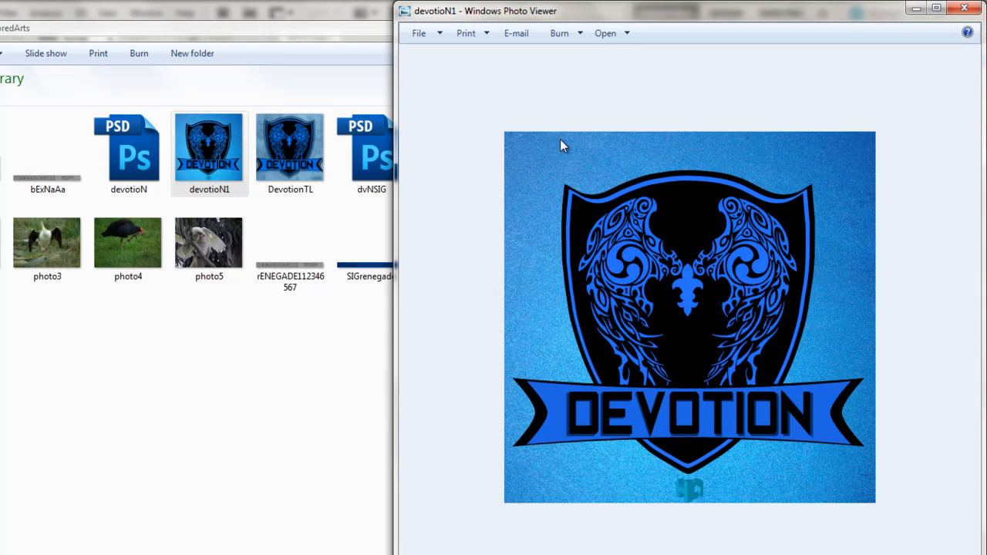
mouse_move(854, 401)
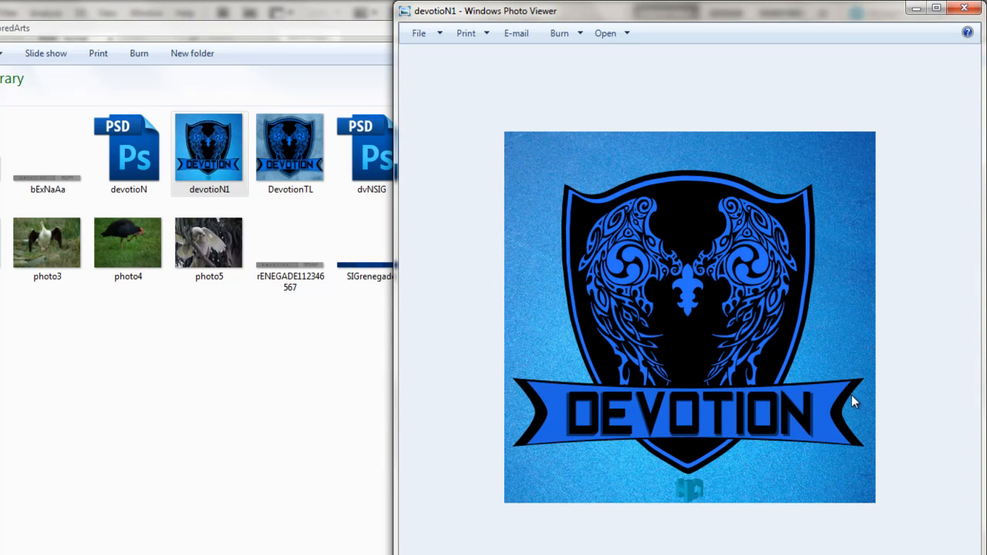
mouse_move(761, 290)
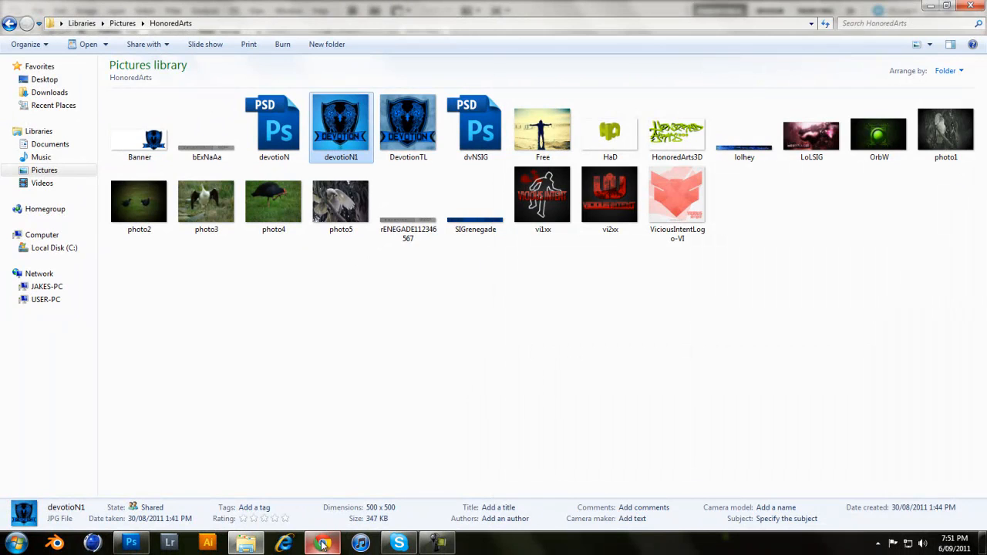
Step: Start a new document named Logo, 500×500 pixels at 75 ppi, RGB 8-bit, transparent background
left_click(131, 543)
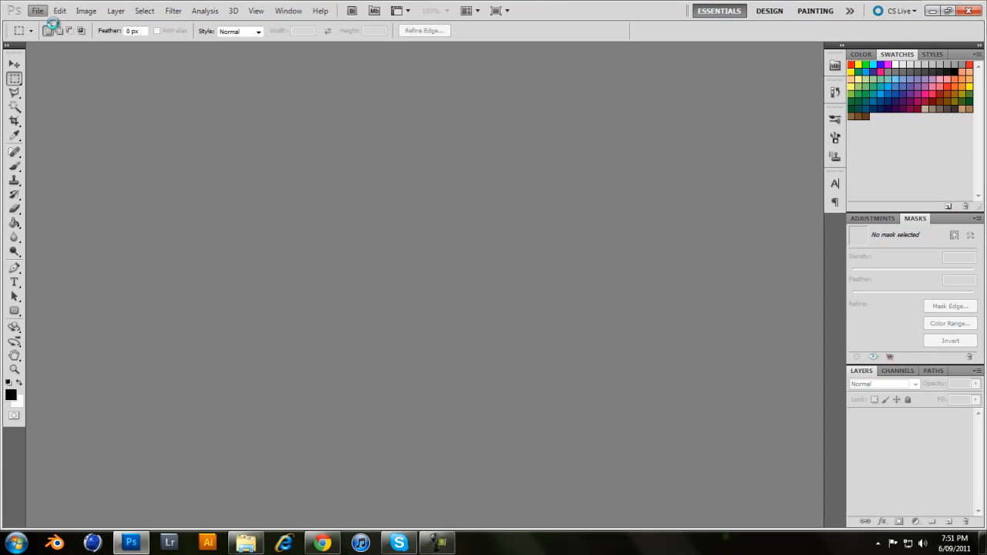
left_click(37, 9)
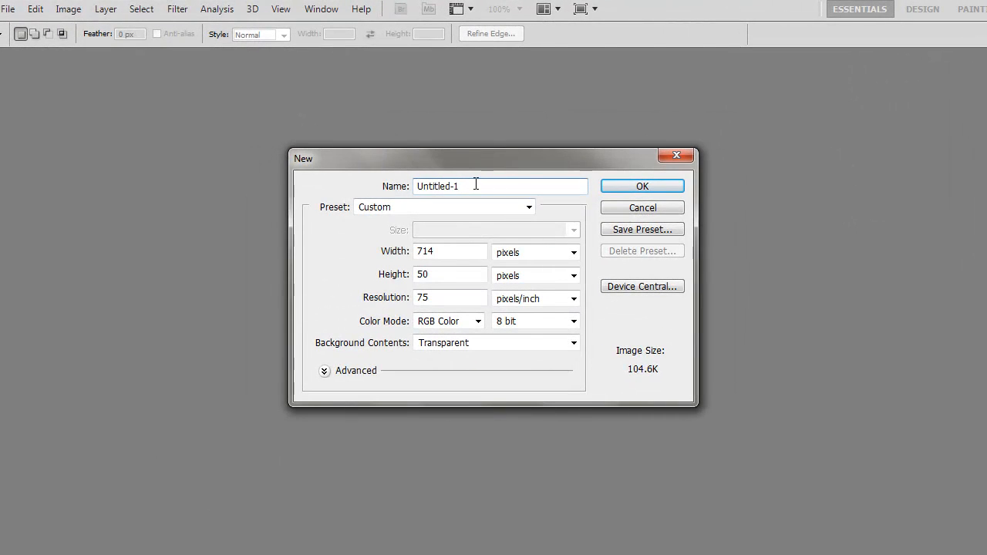
type("Logo")
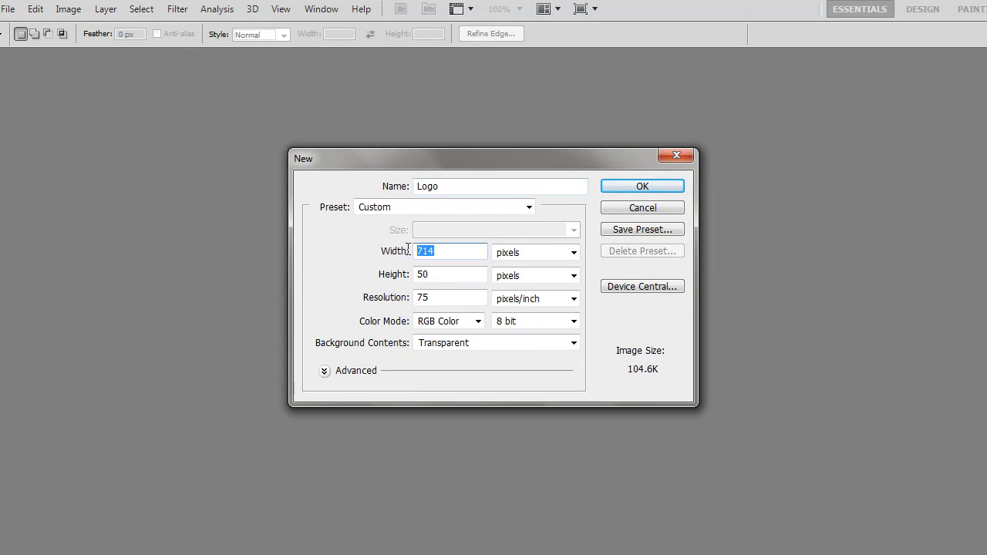
mouse_move(395, 253)
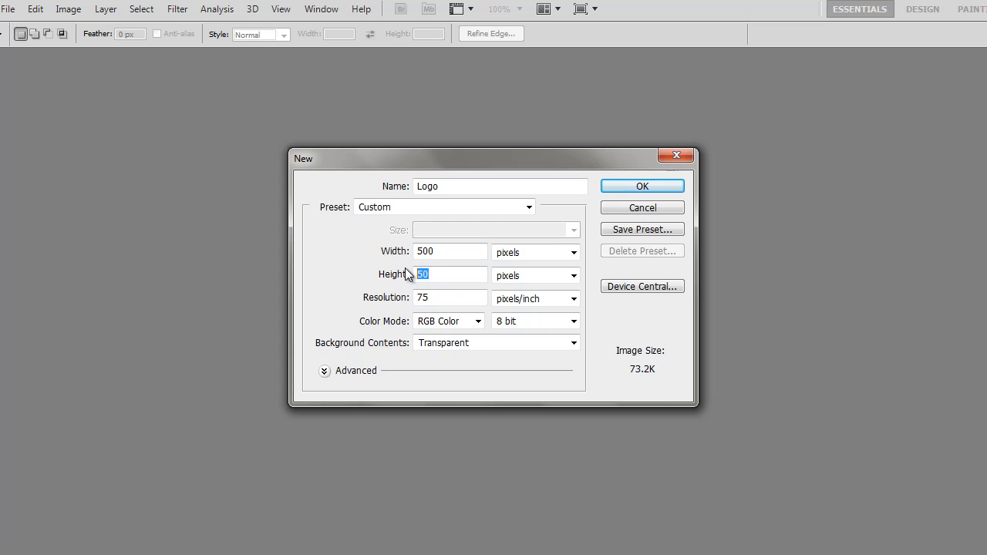
type("500")
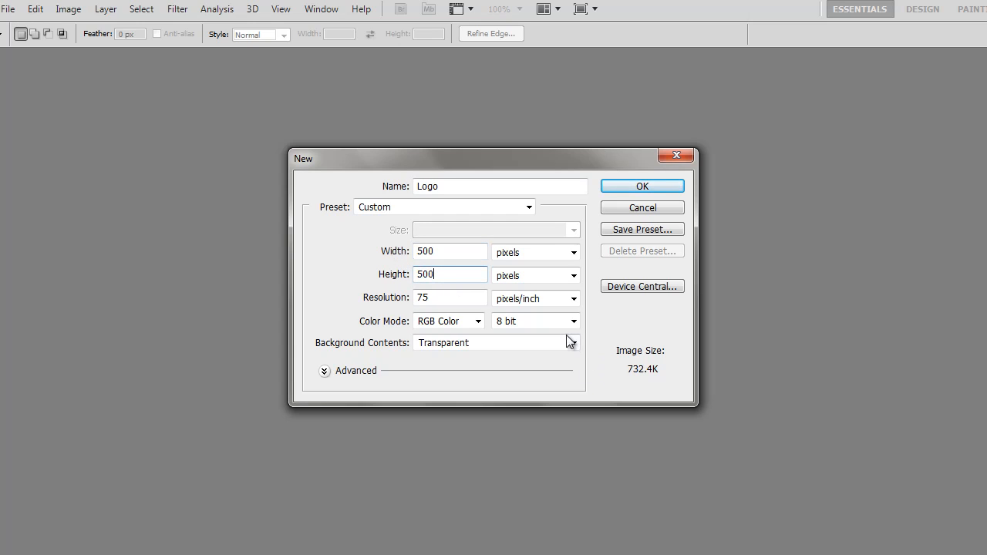
mouse_move(466, 336)
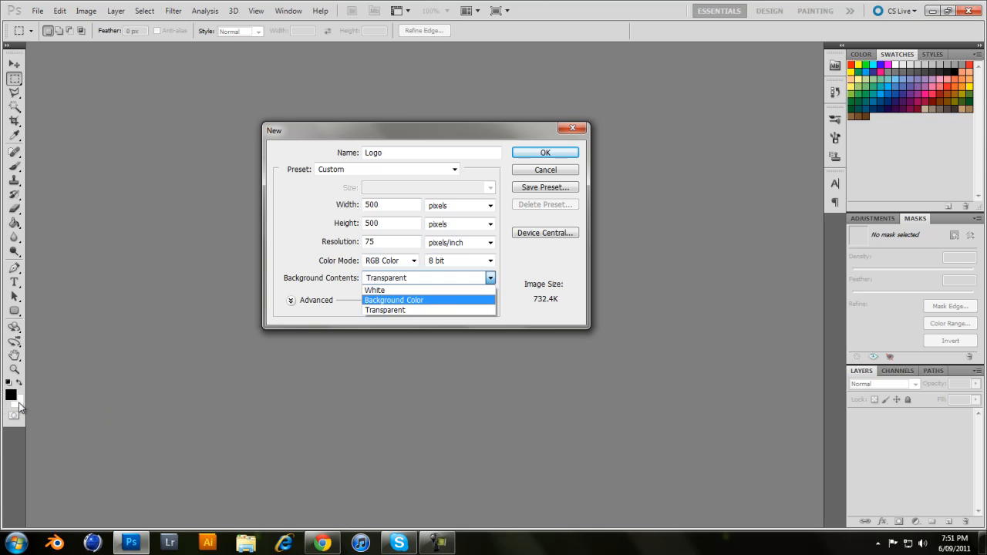
mouse_move(15, 407)
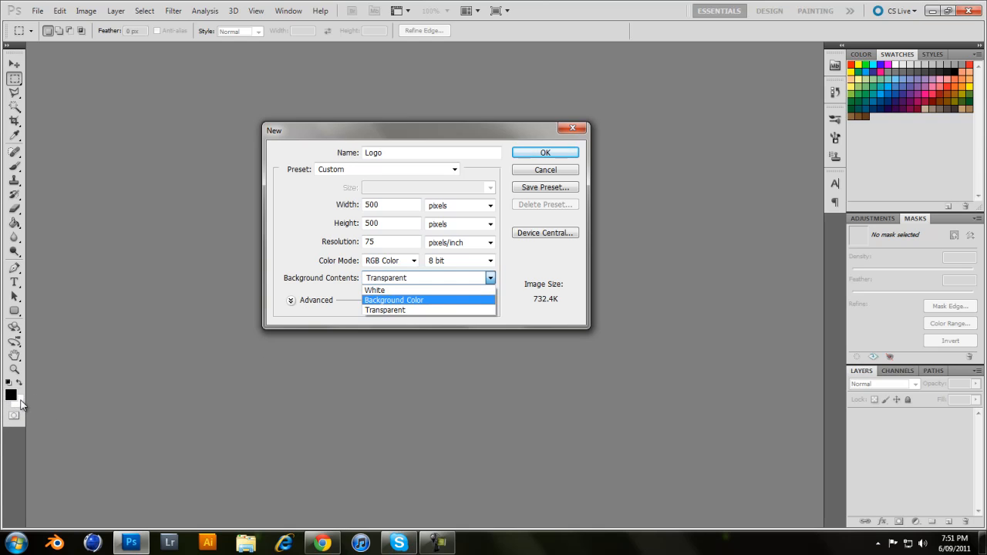
mouse_move(71, 438)
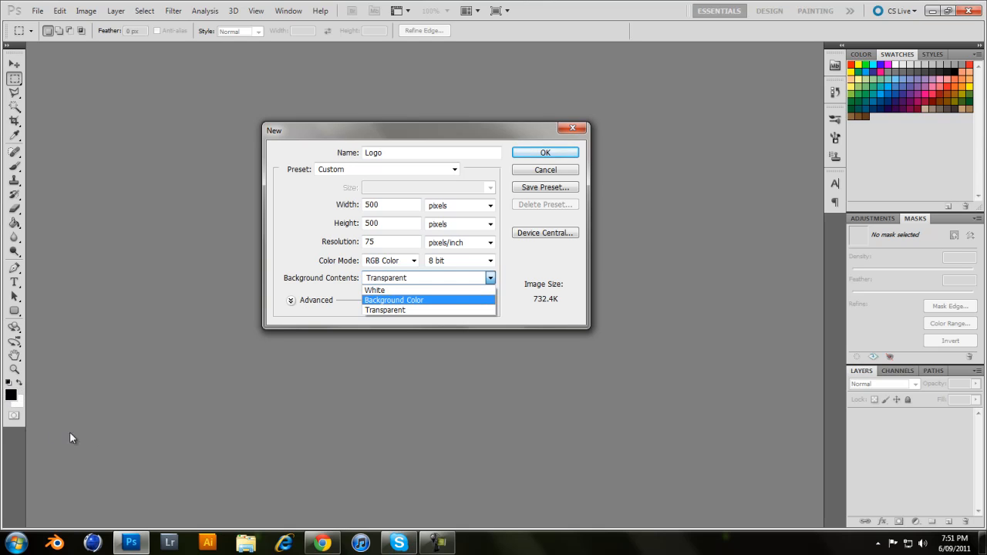
left_click(386, 308)
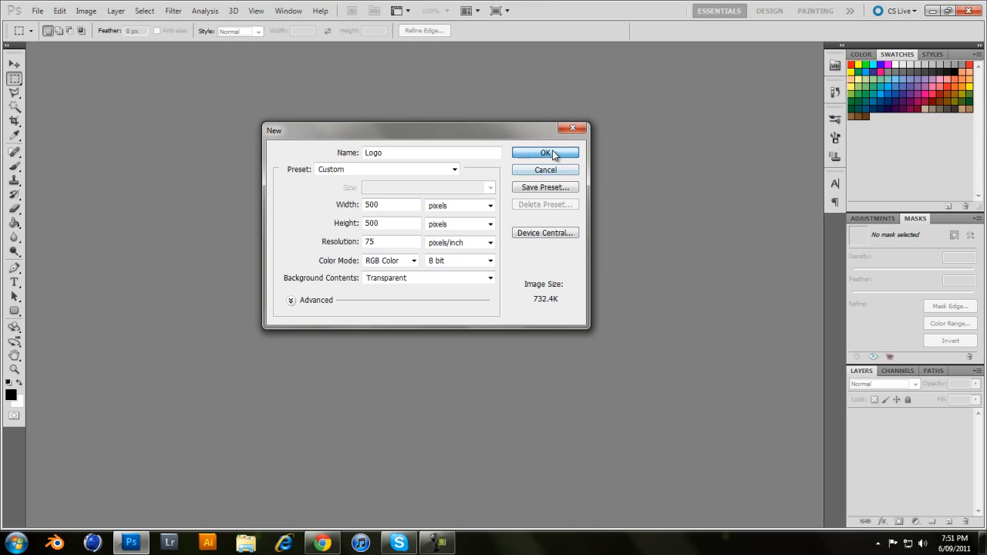
Step: Create the Logo canvas and draw a first straight Pen path segment across its top
left_click(546, 153)
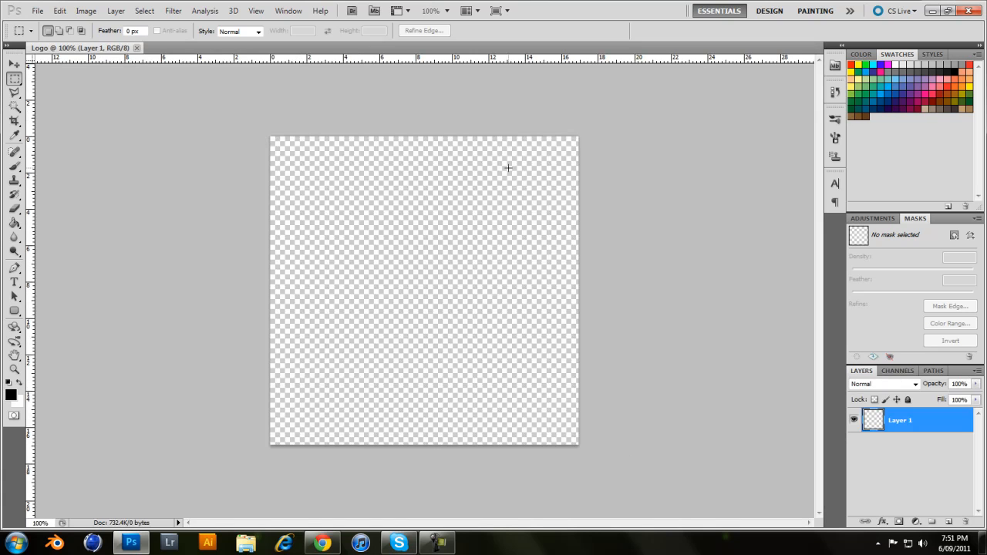
left_click(15, 270)
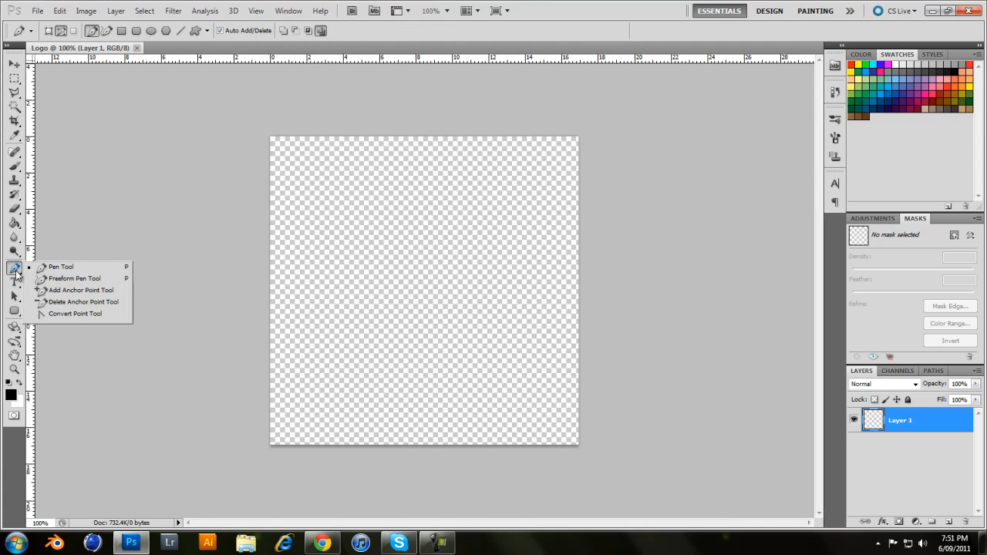
mouse_move(60, 339)
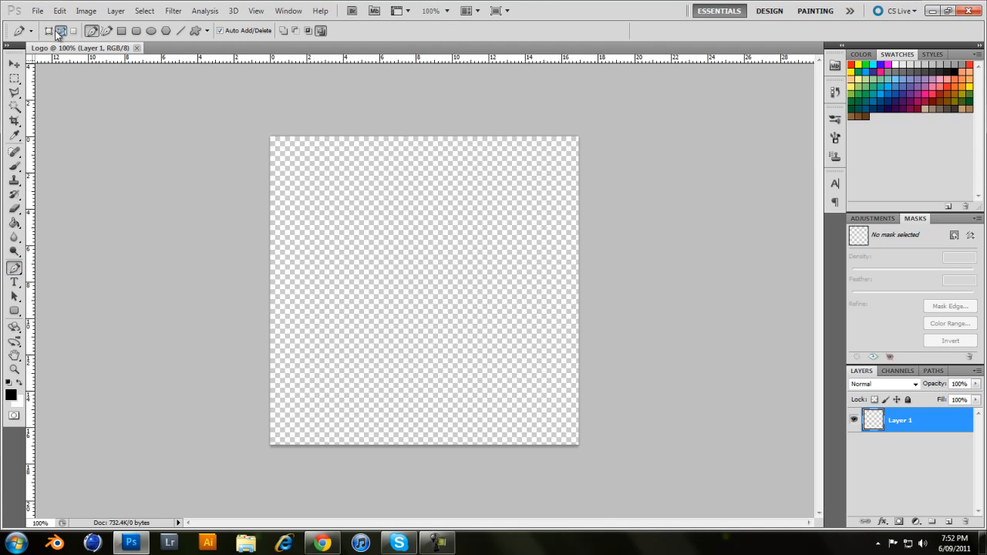
mouse_move(62, 31)
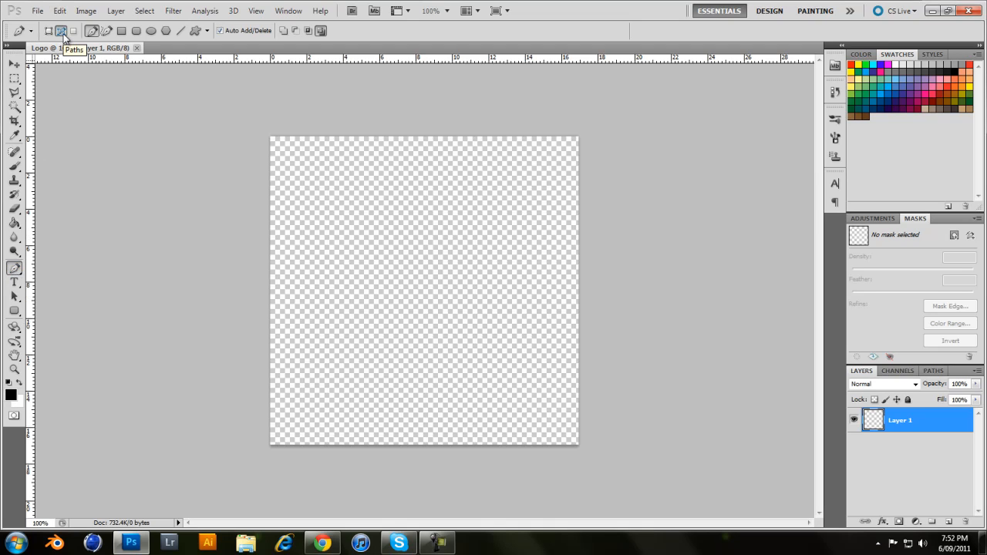
mouse_move(84, 40)
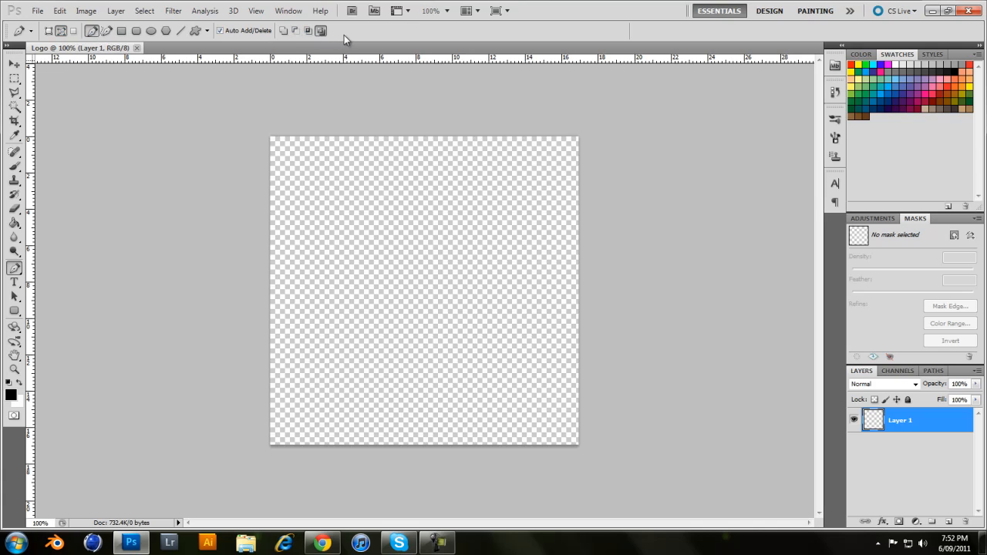
left_click(194, 30)
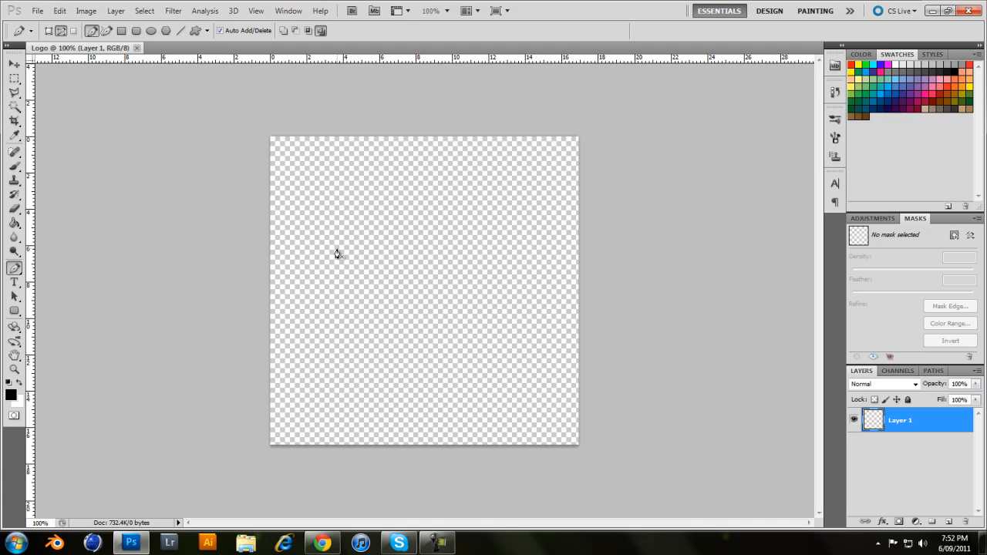
mouse_move(336, 250)
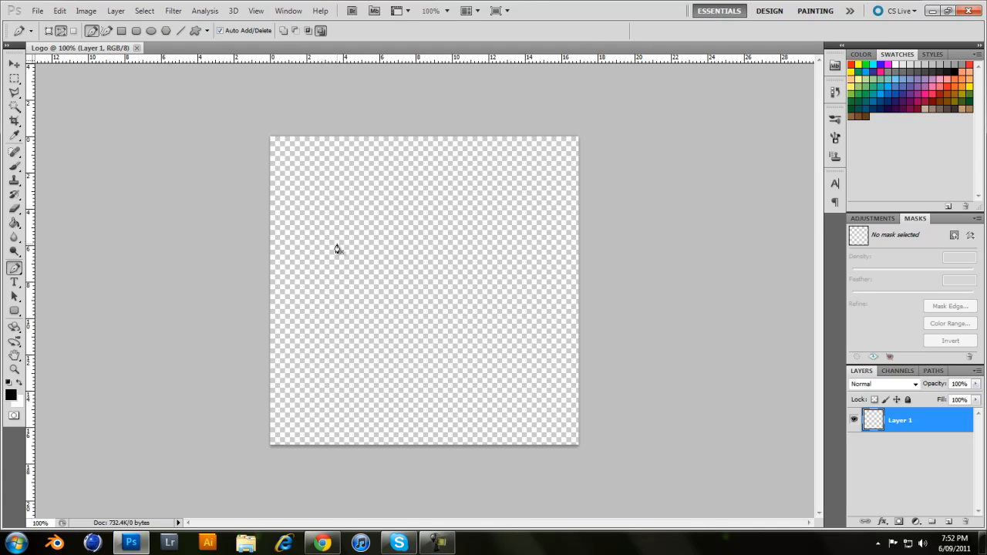
mouse_move(323, 176)
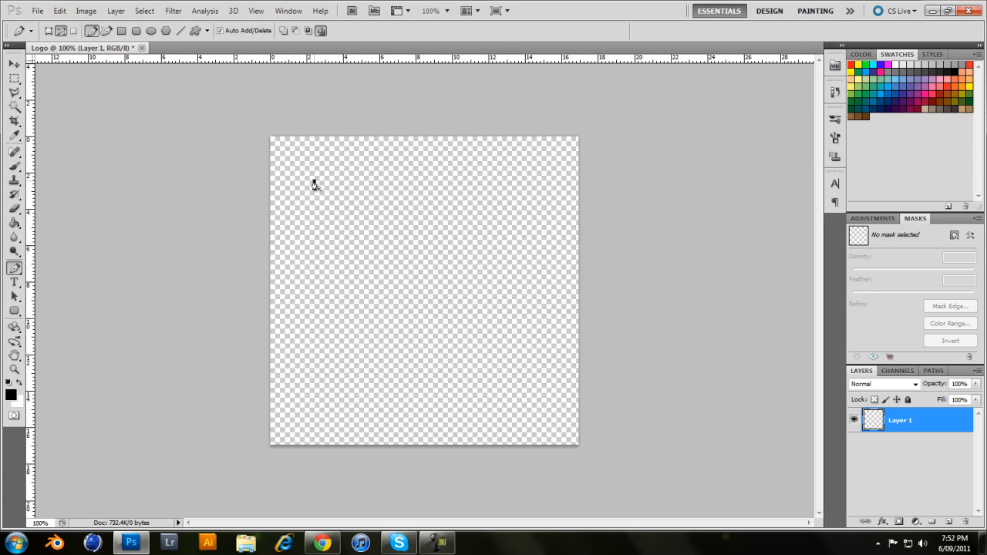
left_click_drag(314, 180, 524, 182)
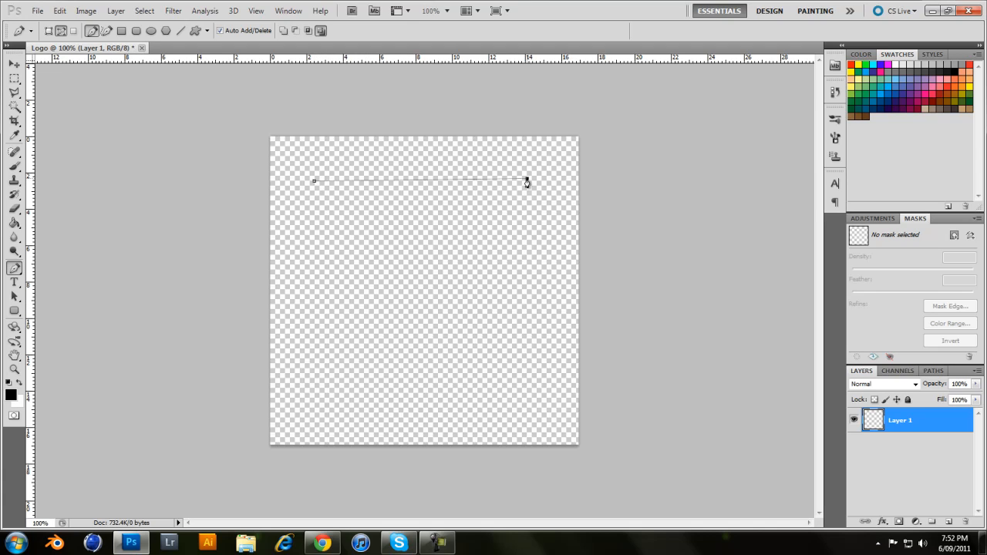
mouse_move(367, 194)
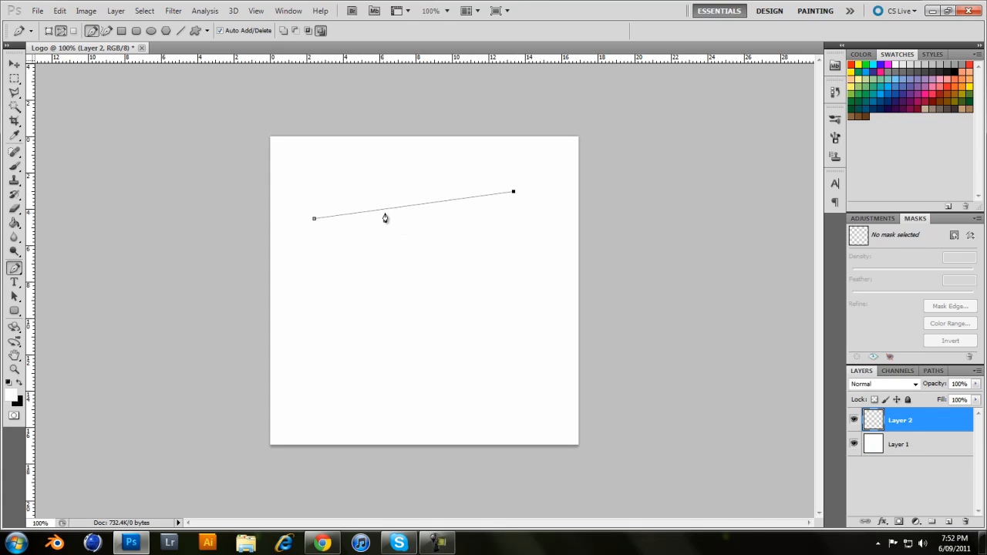
mouse_move(330, 219)
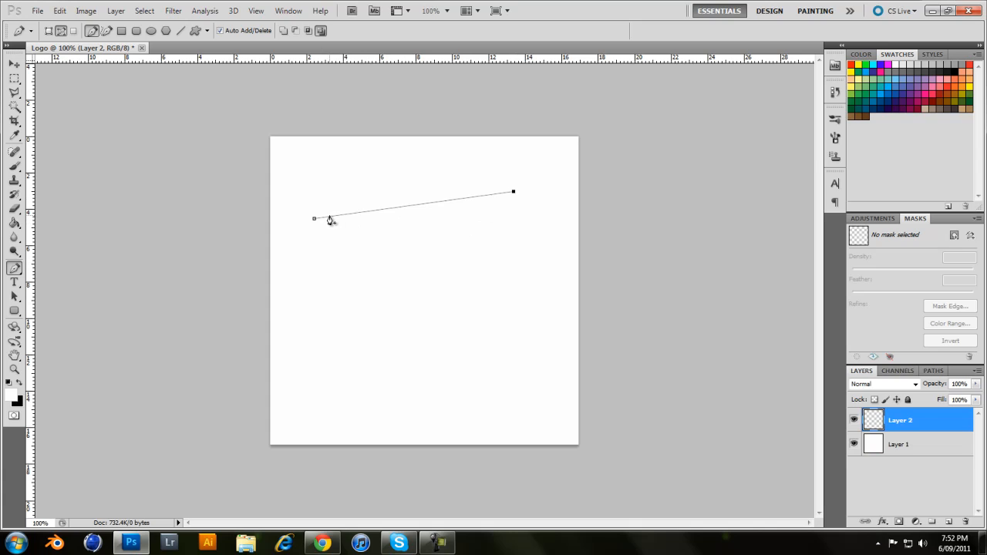
mouse_move(356, 219)
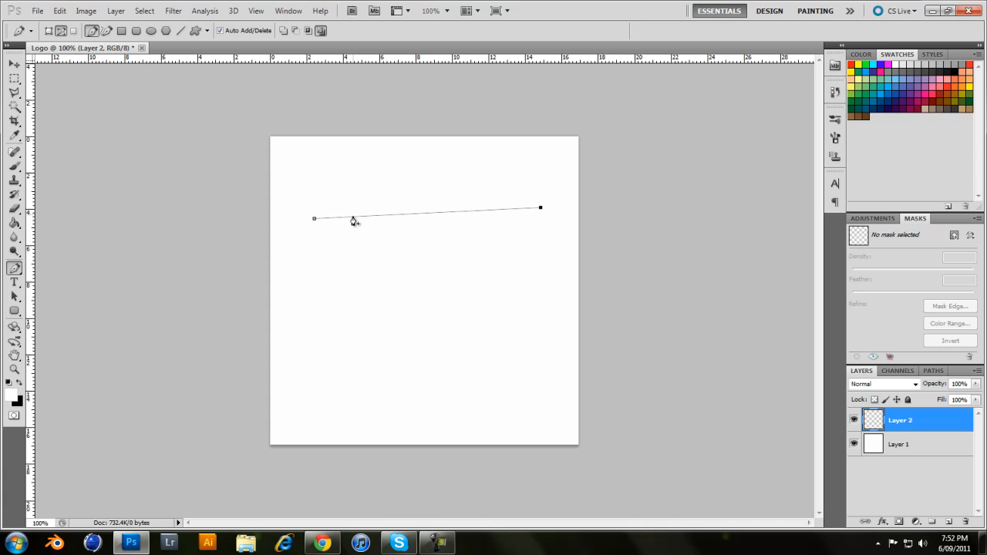
mouse_move(325, 308)
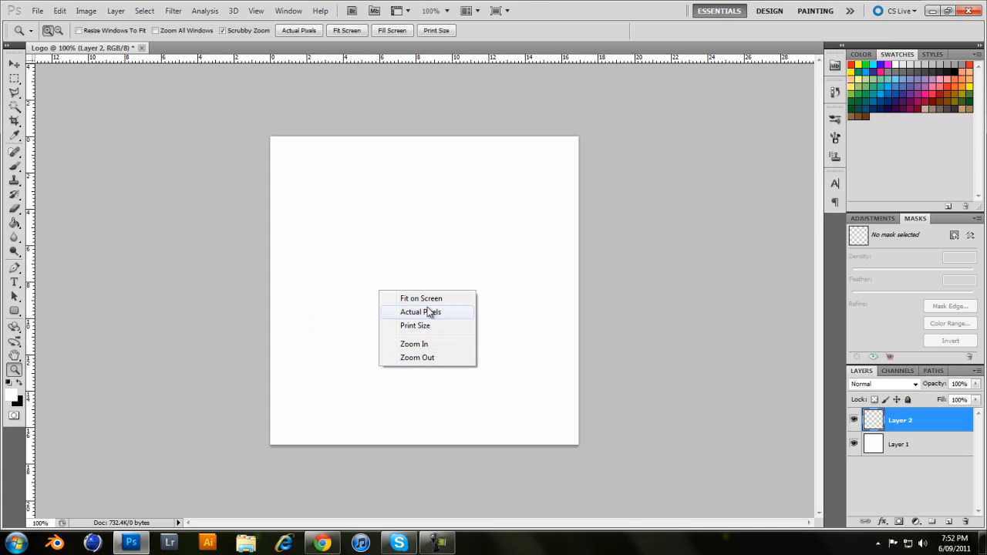
Step: Fit the Logo canvas on screen to enlarge the view
left_click(419, 312)
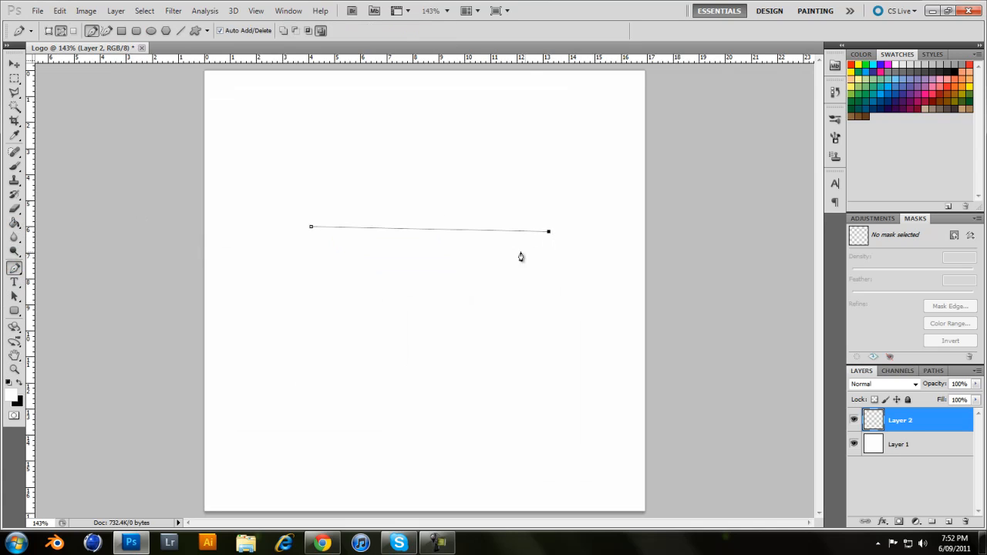
mouse_move(327, 232)
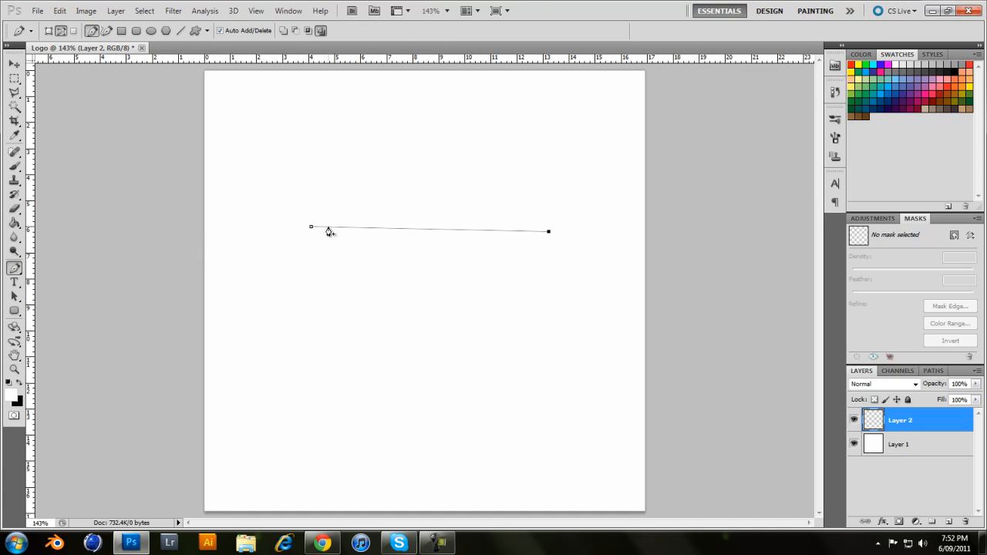
mouse_move(353, 232)
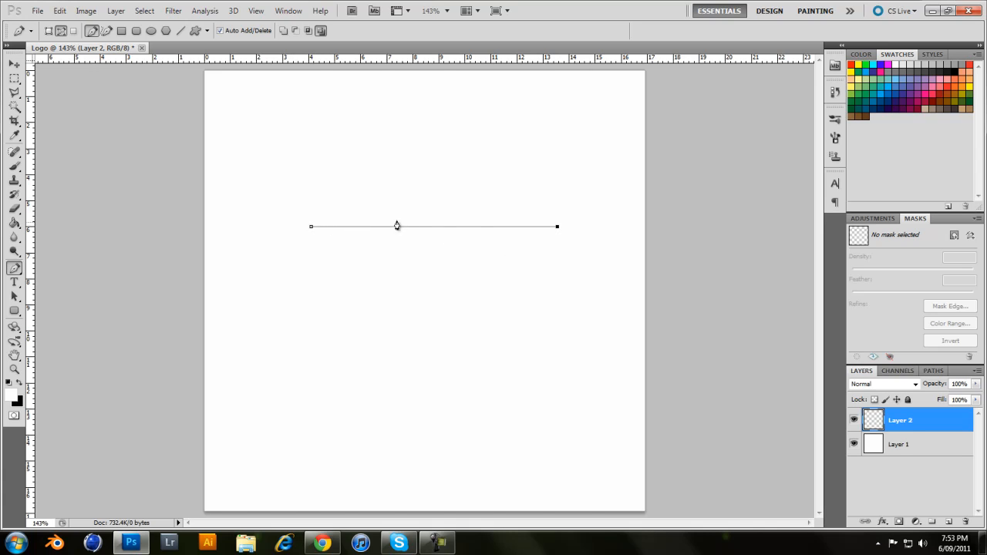
mouse_move(569, 229)
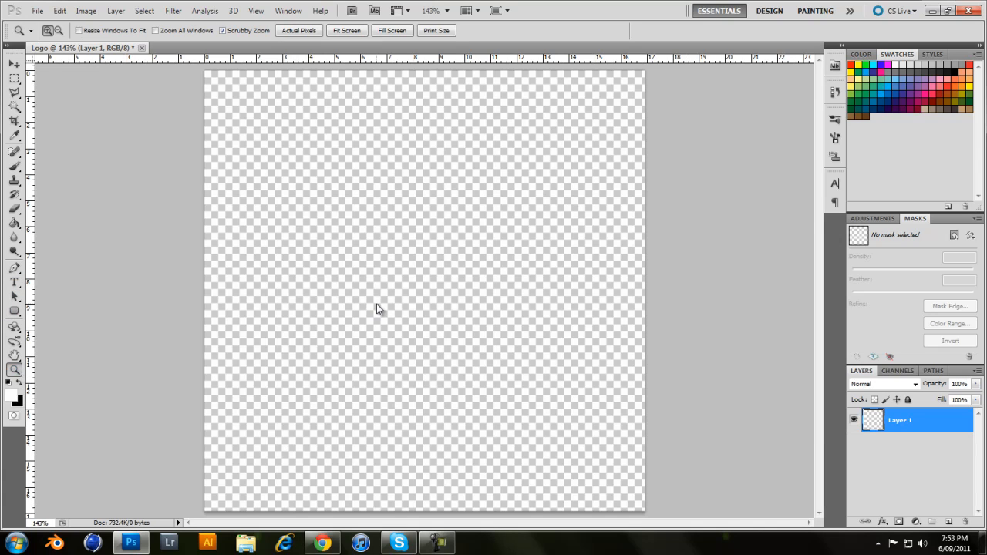
mouse_move(392, 245)
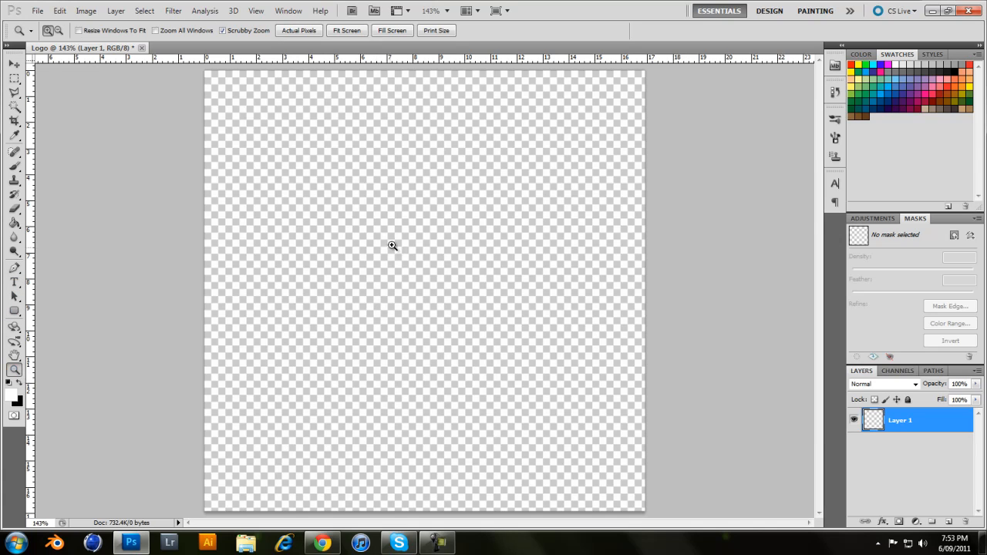
Step: Undo back to a single empty transparent layer with no path
right_click(391, 245)
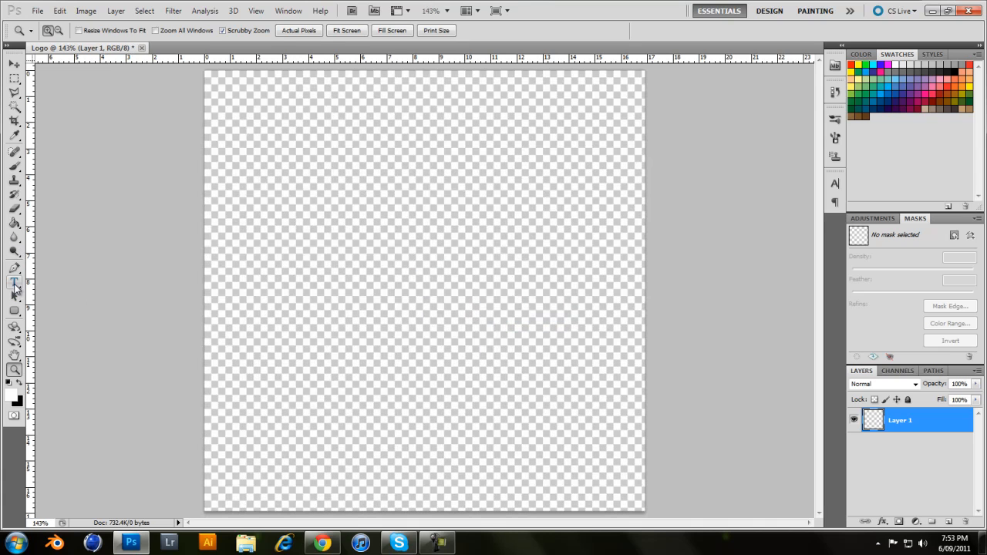
Step: Place successive Pen anchor points tracing the corners of the angular H outline
left_click(13, 268)
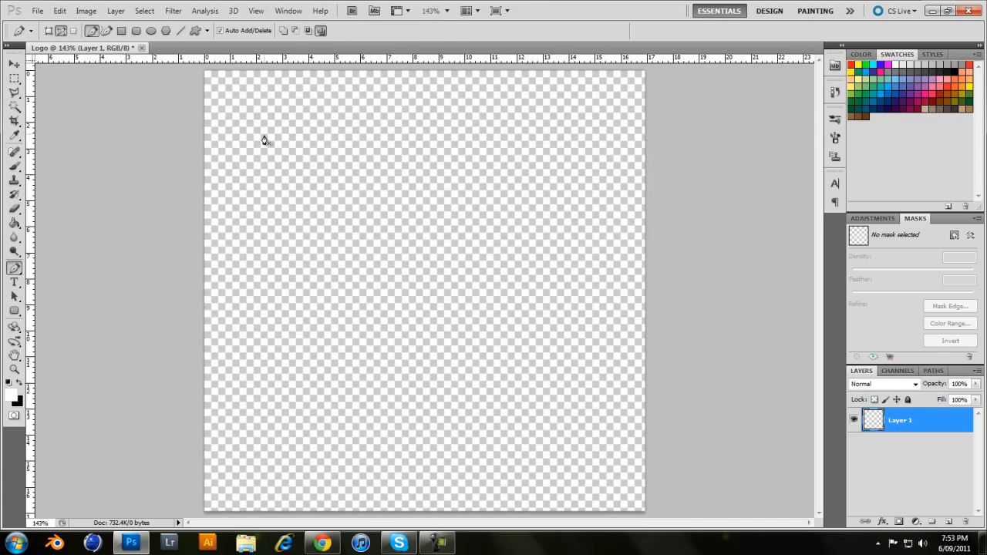
mouse_move(241, 131)
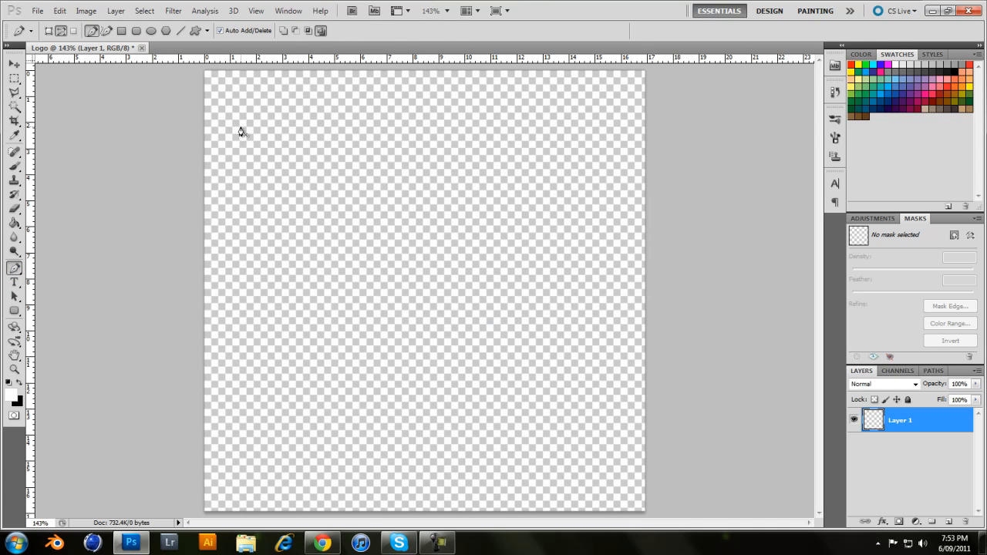
mouse_move(267, 128)
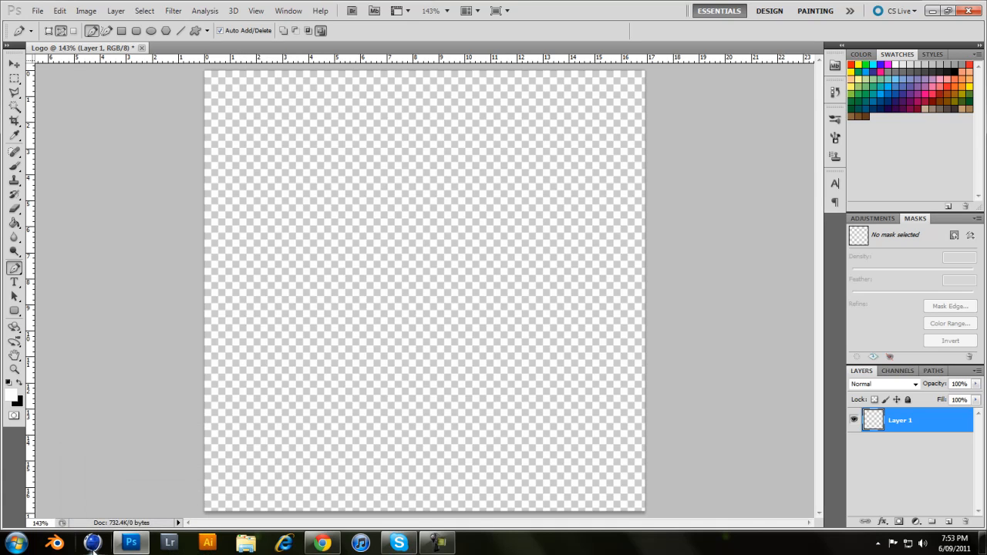
mouse_move(274, 136)
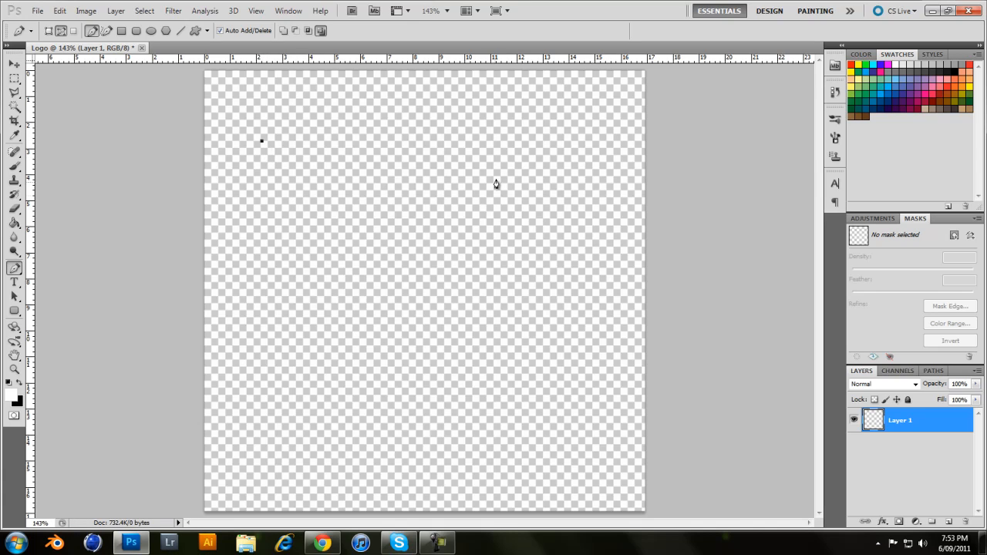
left_click(341, 219)
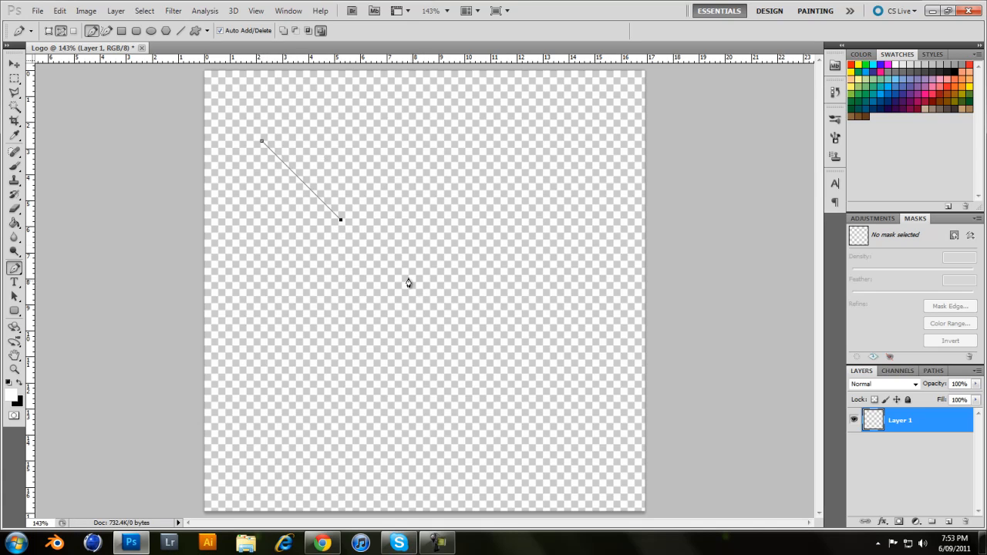
left_click(341, 292)
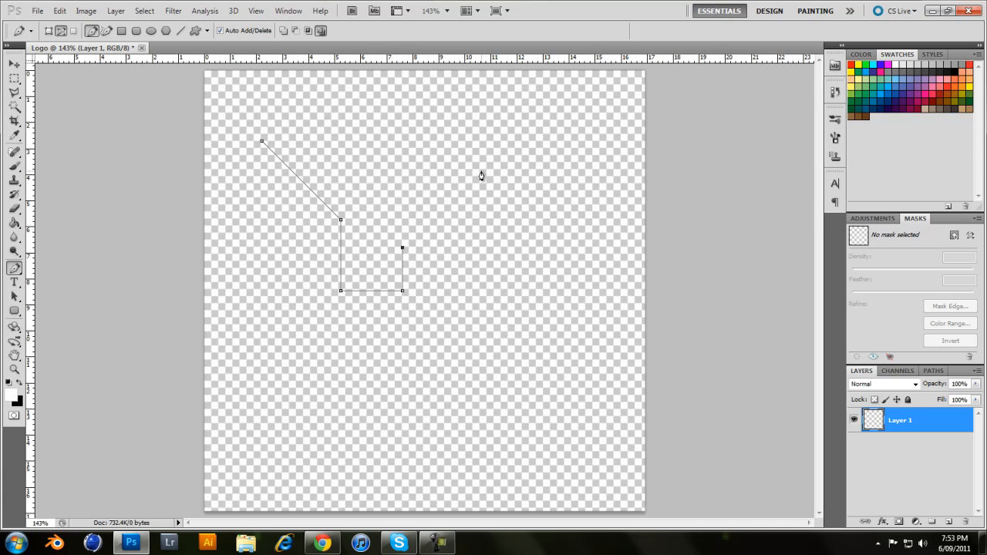
left_click(478, 171)
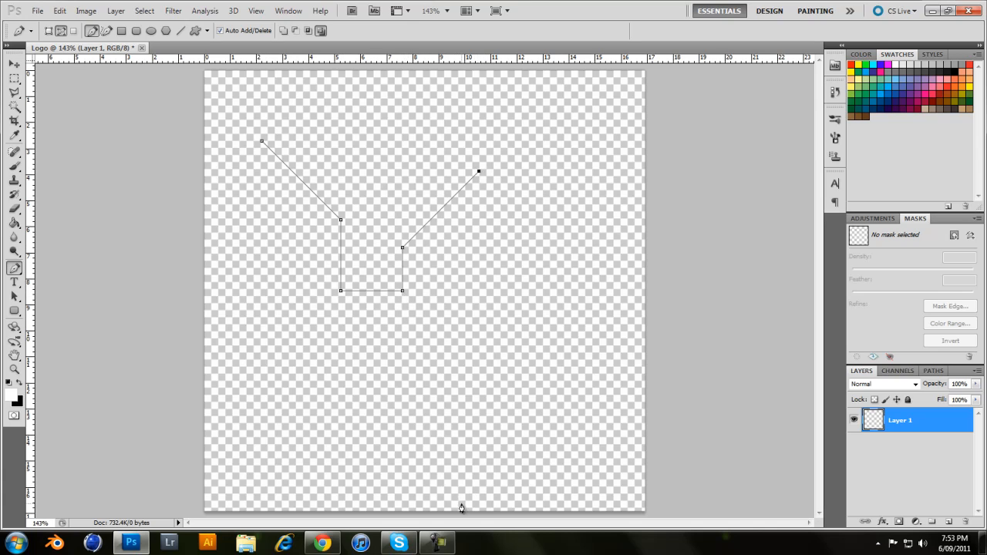
left_click(478, 506)
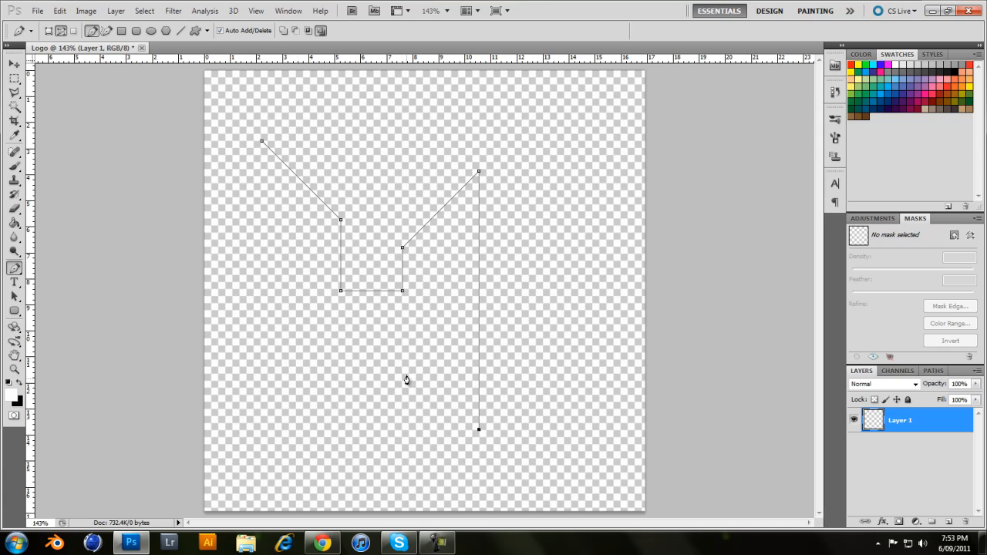
left_click(421, 314)
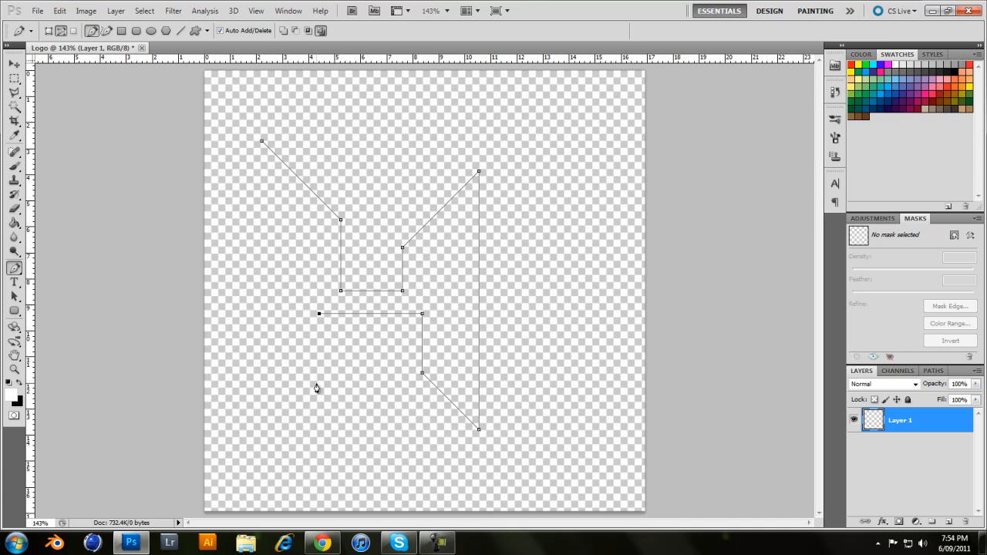
mouse_move(321, 379)
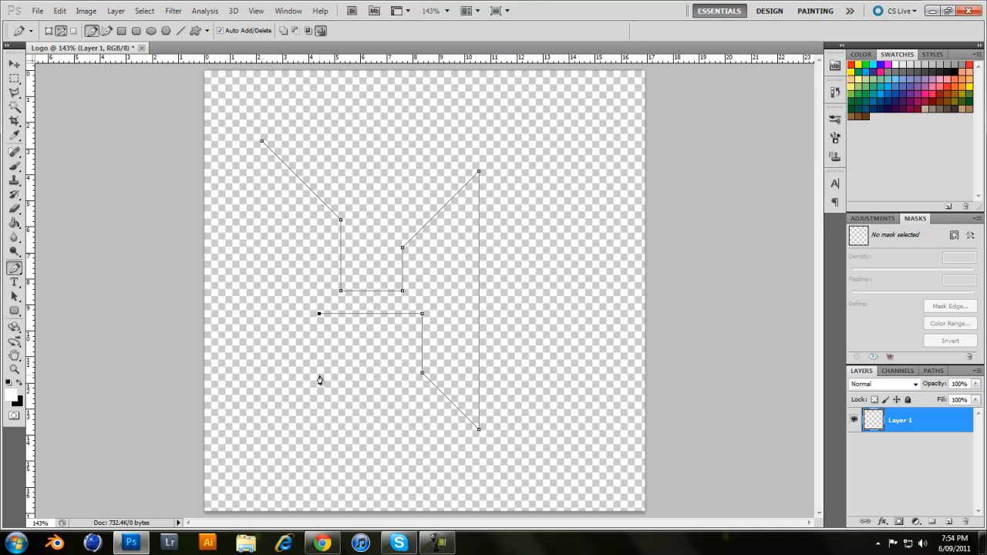
left_click(319, 378)
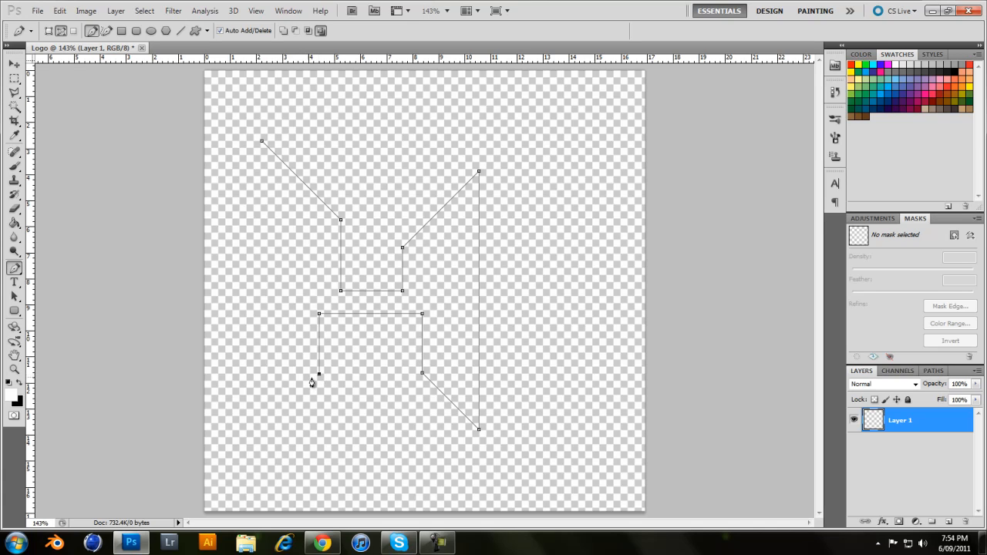
mouse_move(259, 438)
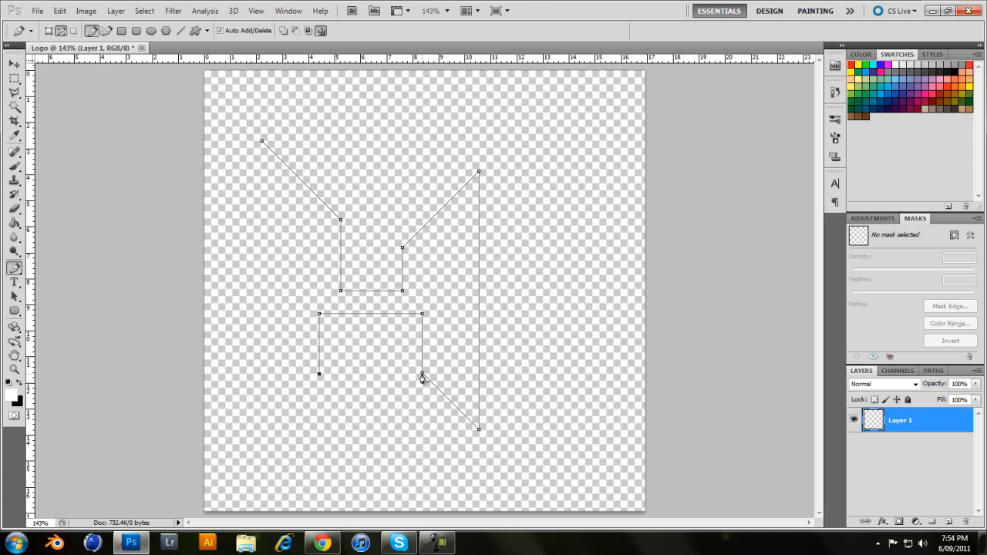
mouse_move(342, 222)
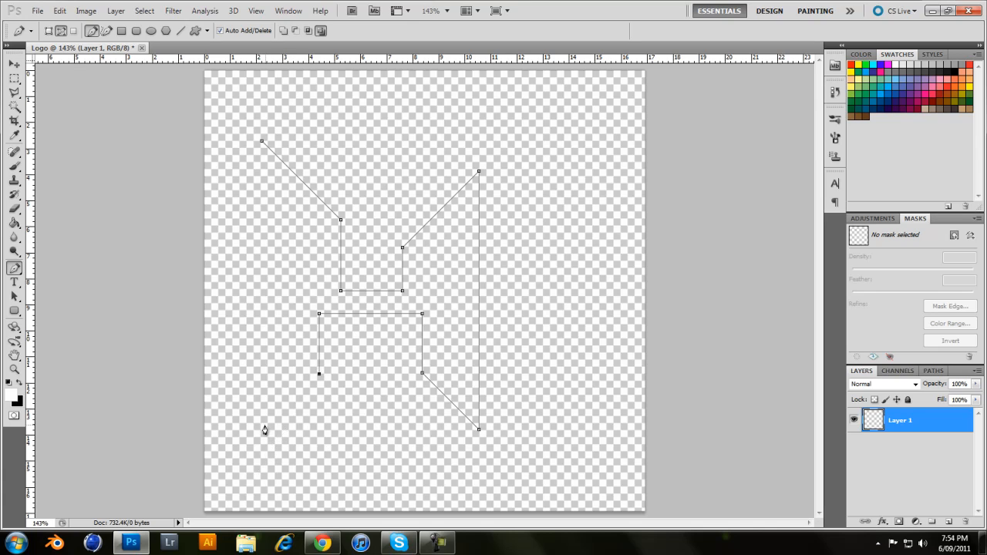
mouse_move(502, 430)
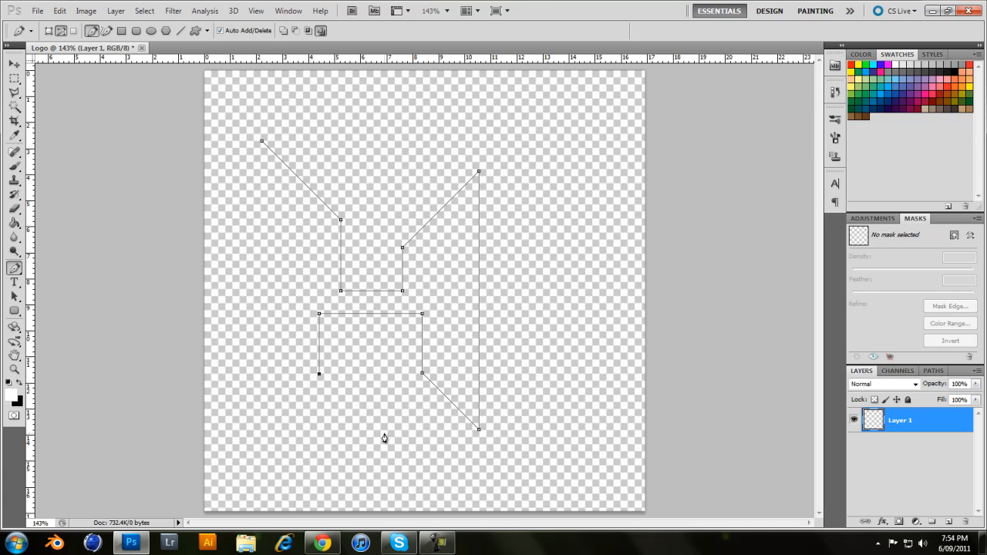
mouse_move(267, 435)
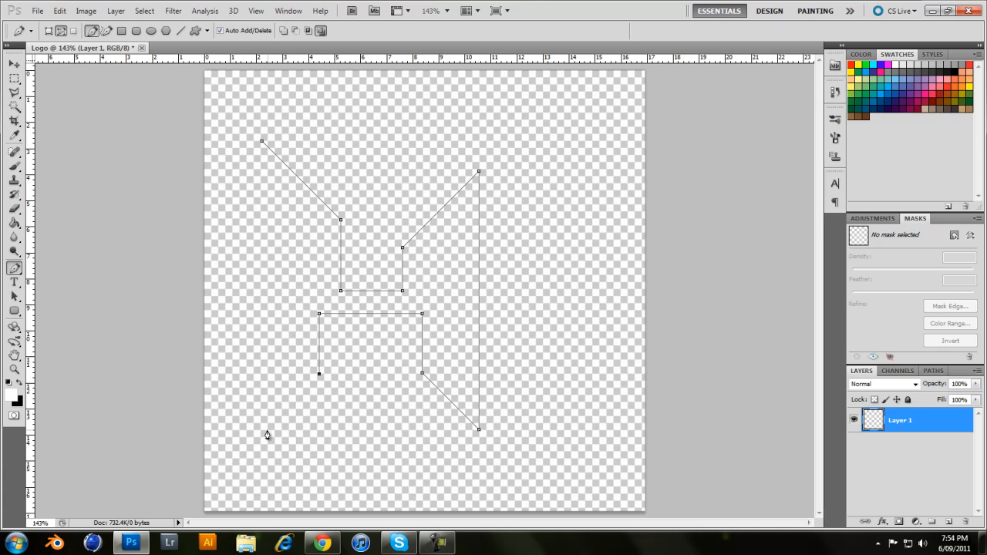
Step: Add the bottom-left corner point of the H outline
left_click(268, 426)
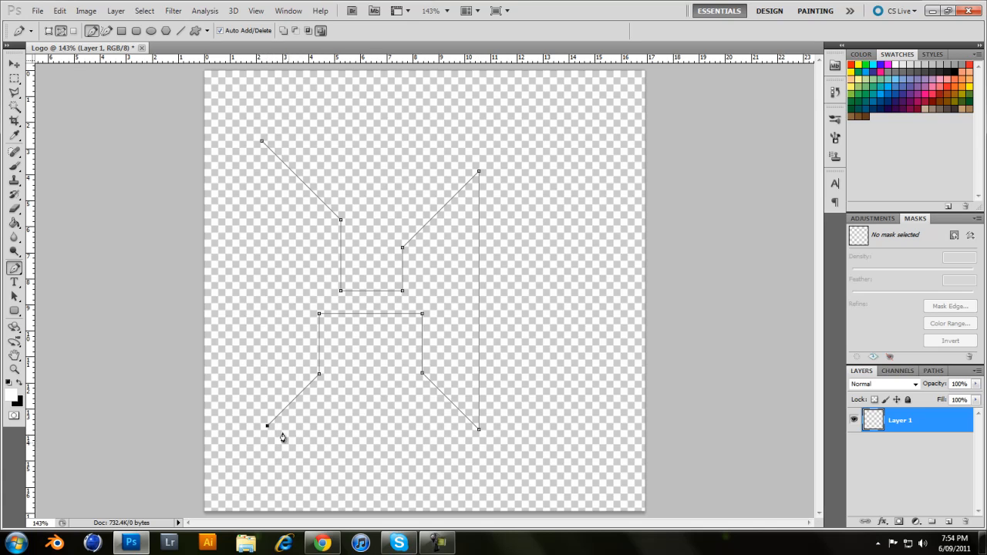
mouse_move(250, 359)
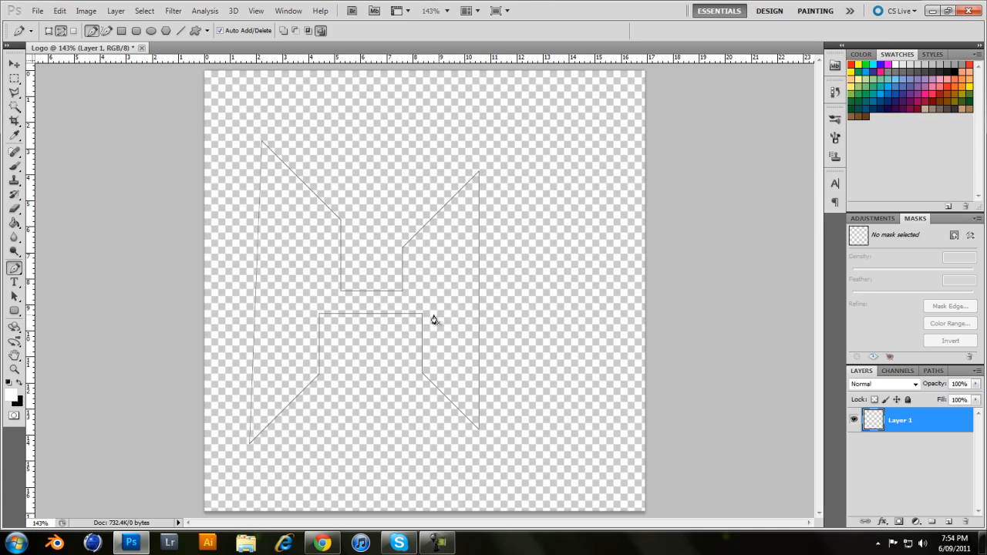
mouse_move(424, 323)
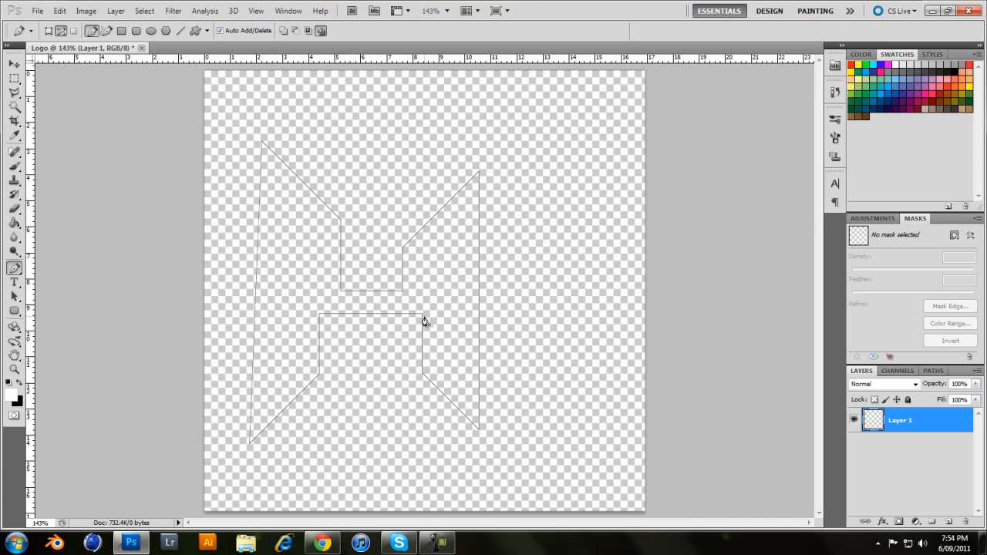
mouse_move(407, 315)
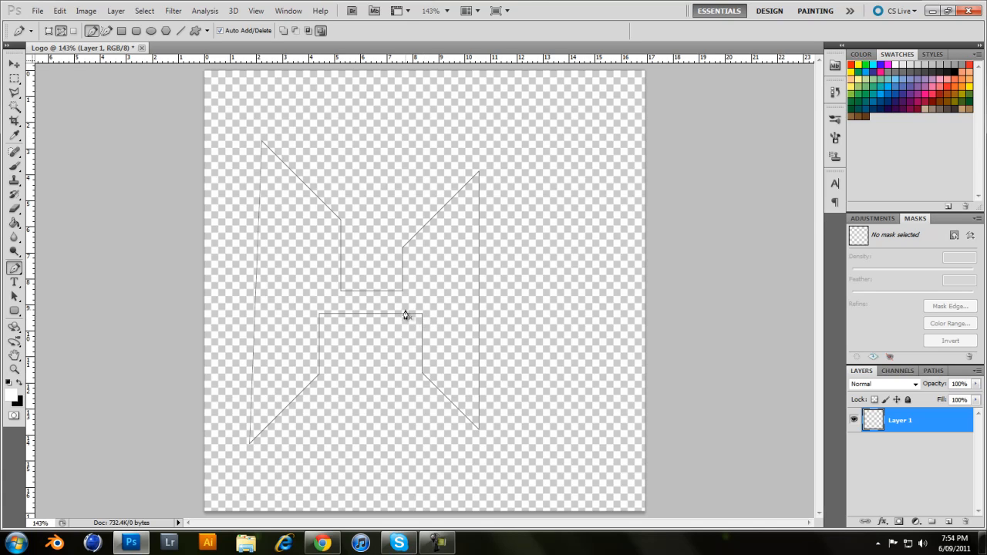
mouse_move(310, 389)
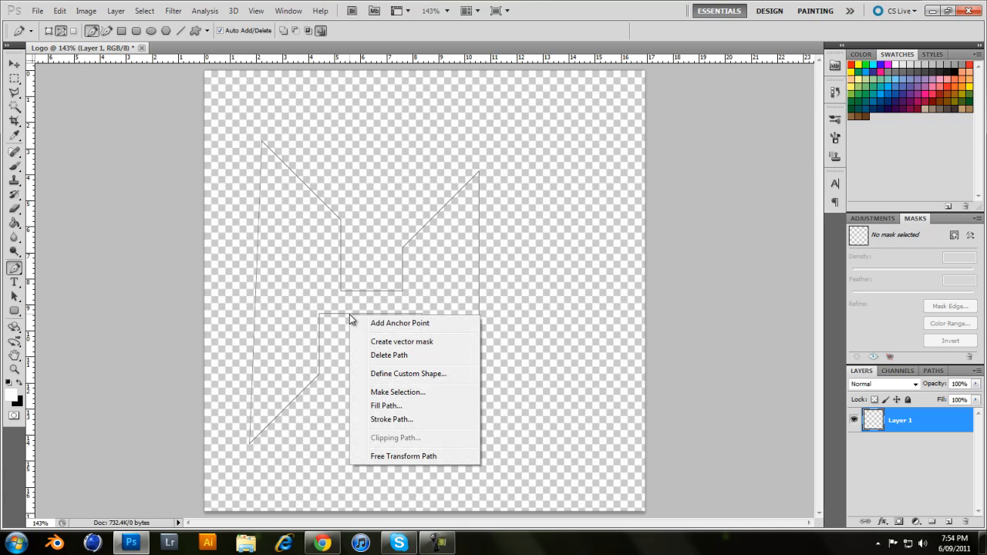
mouse_move(431, 296)
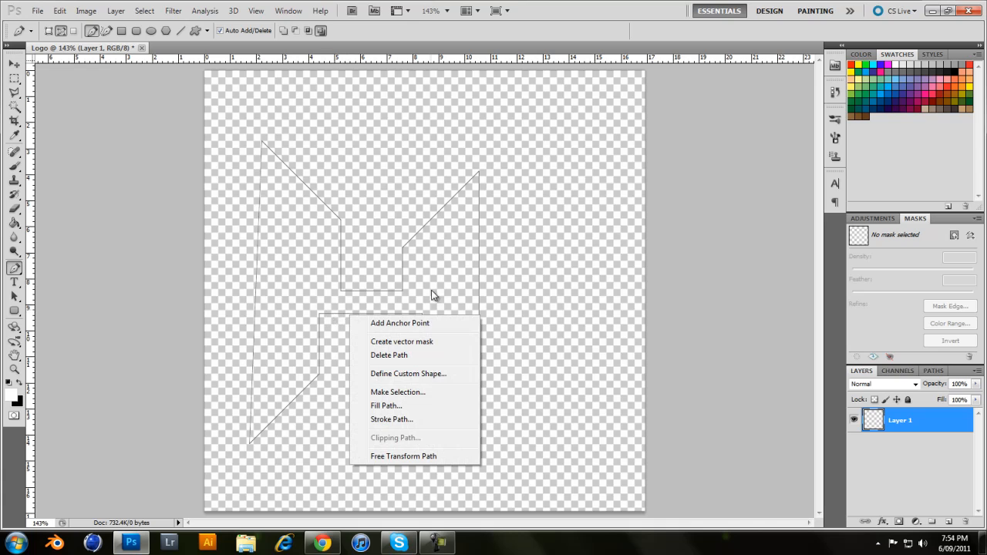
mouse_move(398, 391)
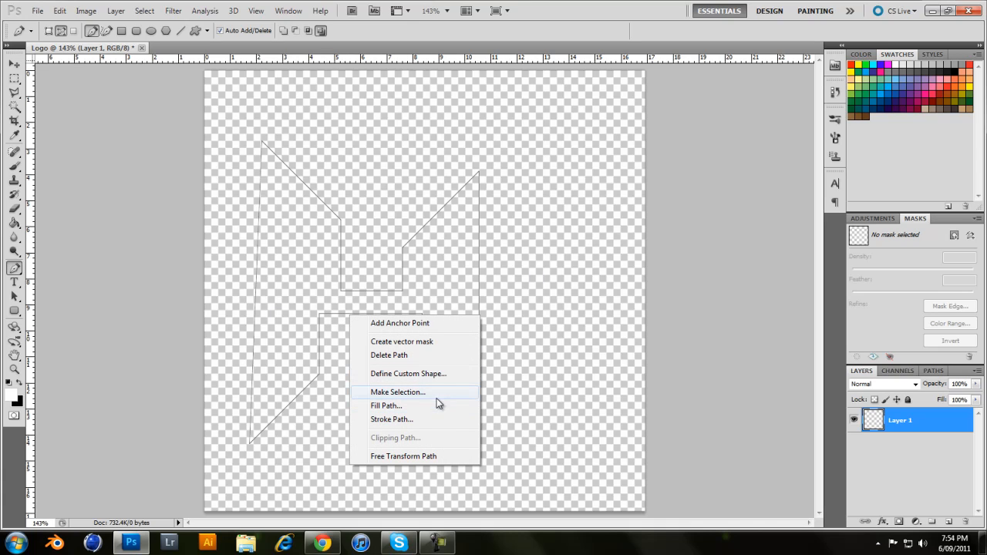
mouse_move(438, 403)
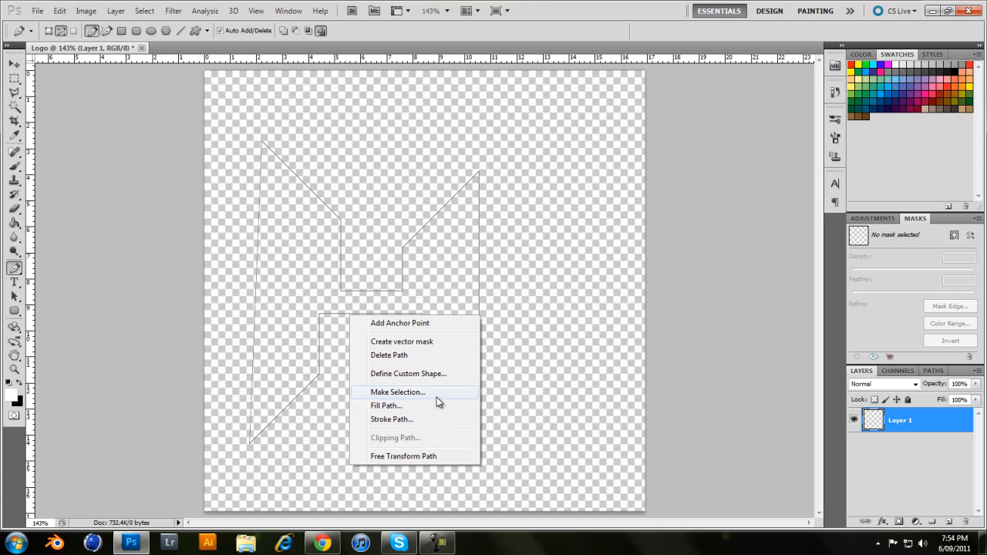
mouse_move(429, 420)
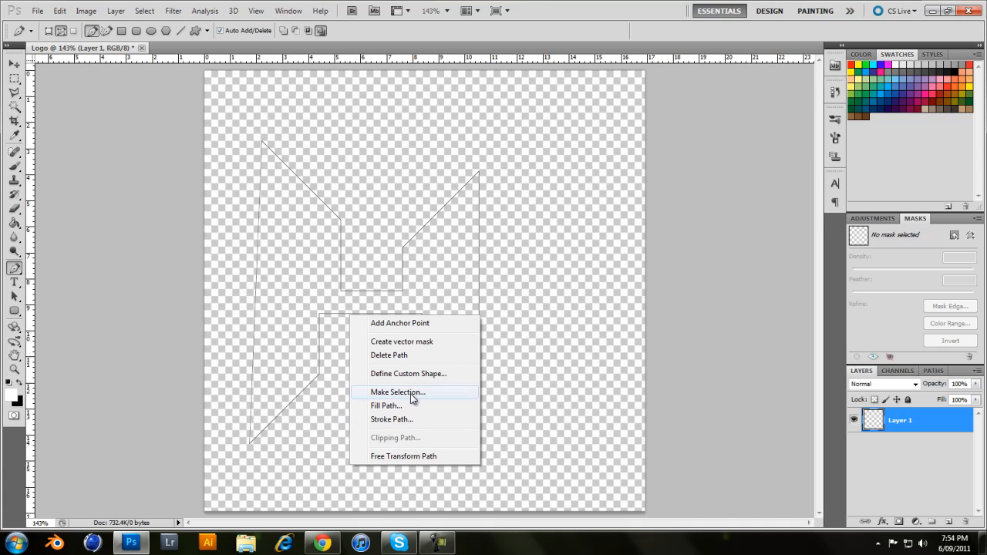
Step: Fill the closed H path with the white foreground colour
left_click(386, 405)
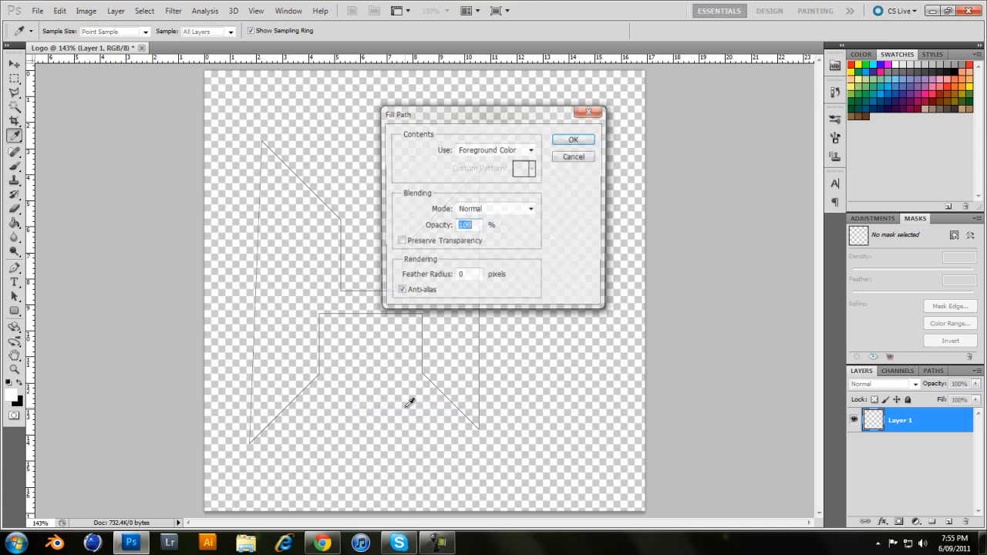
left_click(574, 138)
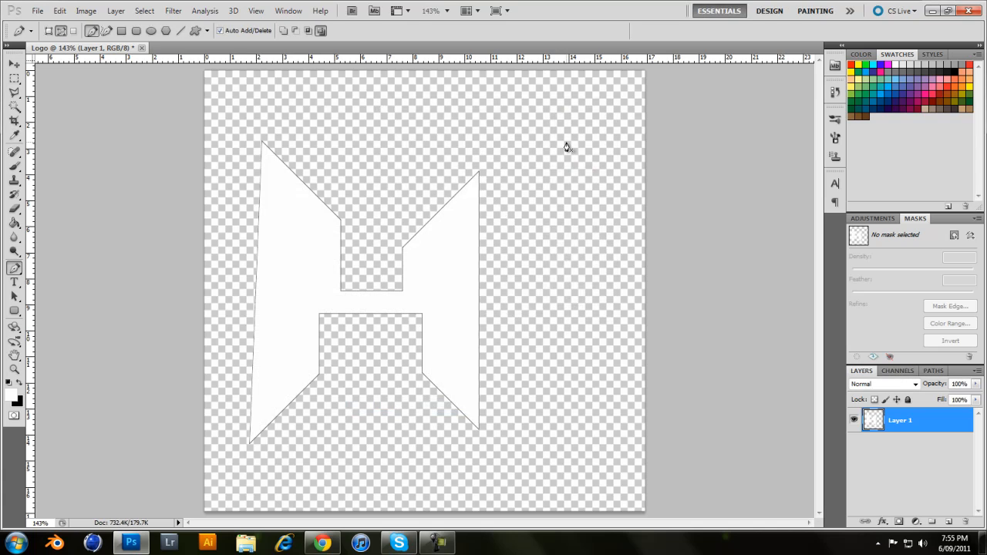
mouse_move(567, 145)
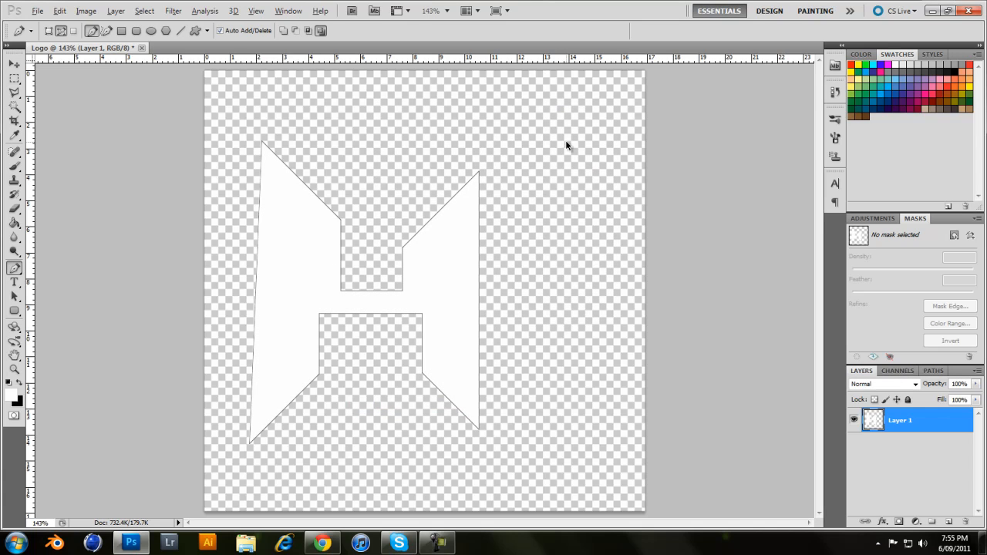
mouse_move(466, 170)
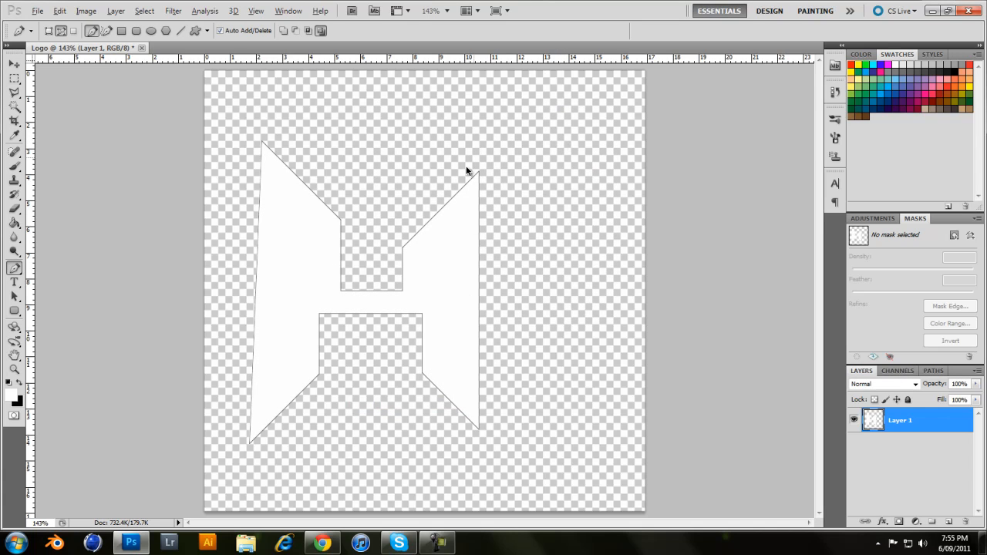
Step: Make a selection from the H path with a 5-pixel feather radius, anti-aliased
right_click(404, 318)
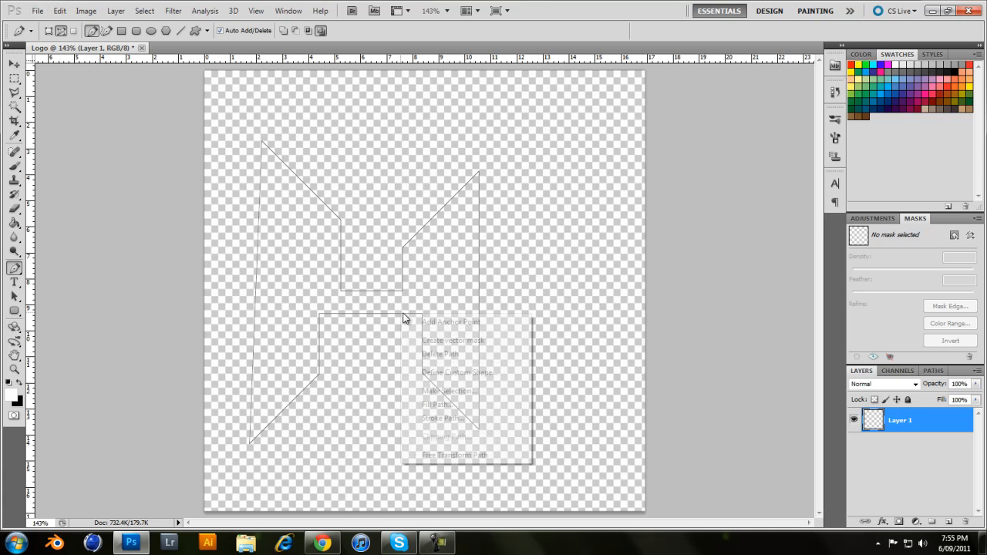
left_click(447, 392)
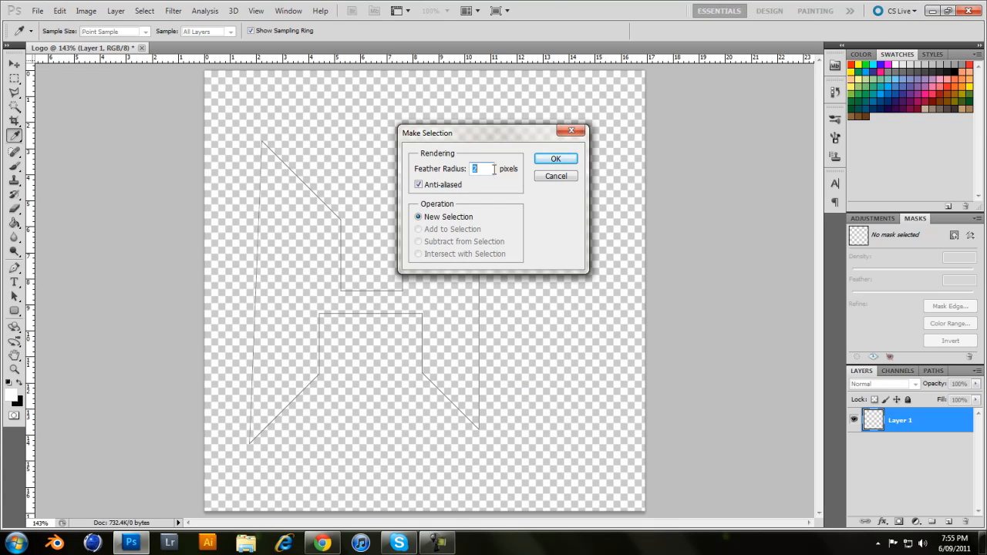
mouse_move(369, 215)
type("5")
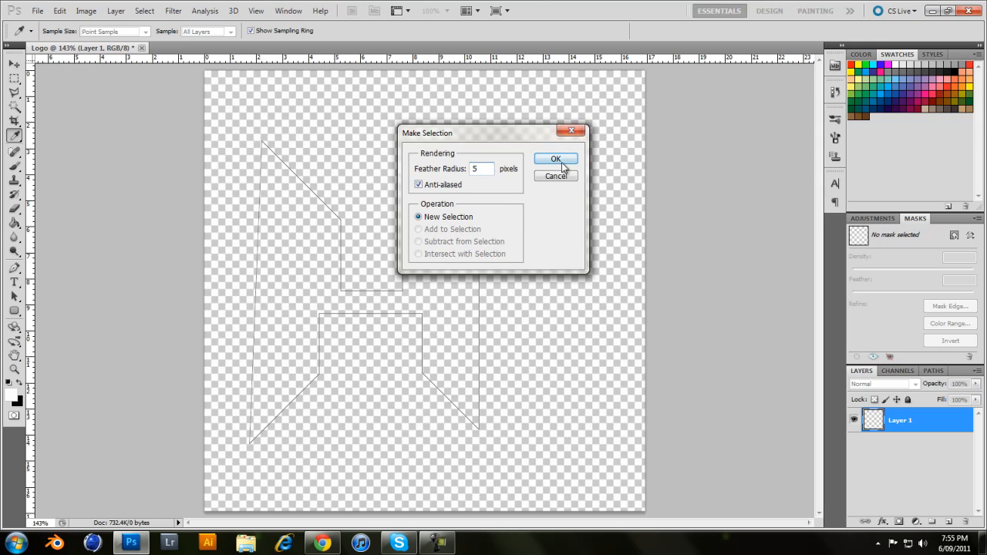
left_click(556, 159)
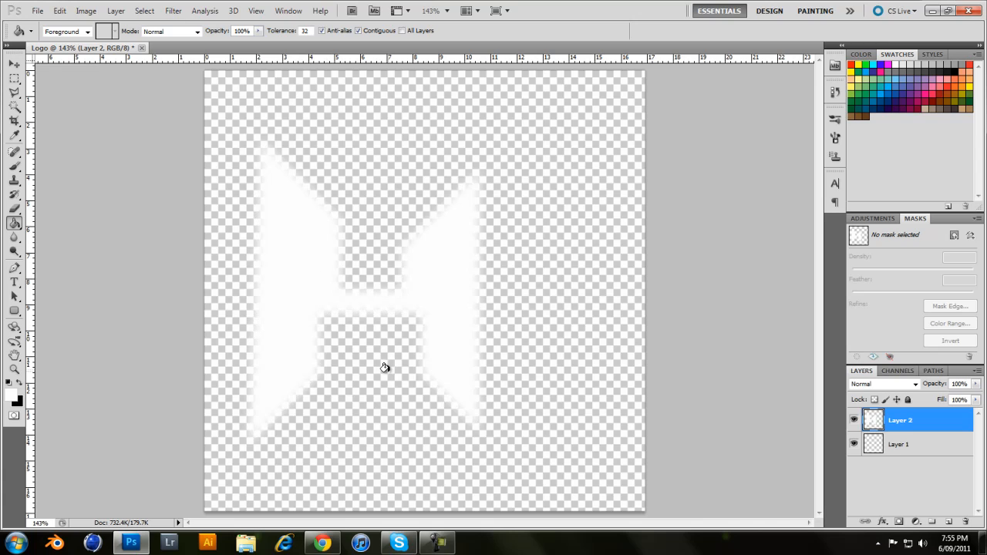
mouse_move(392, 354)
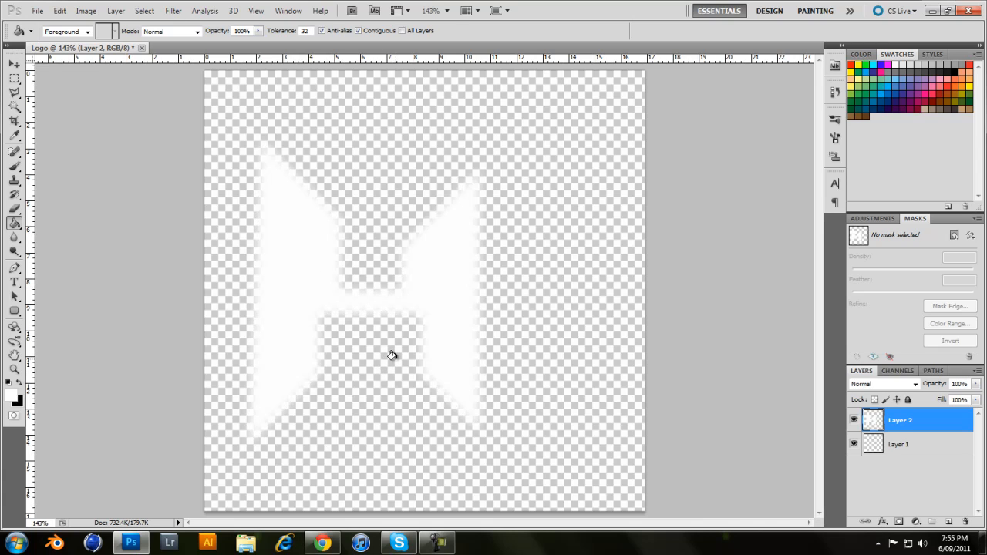
mouse_move(902, 447)
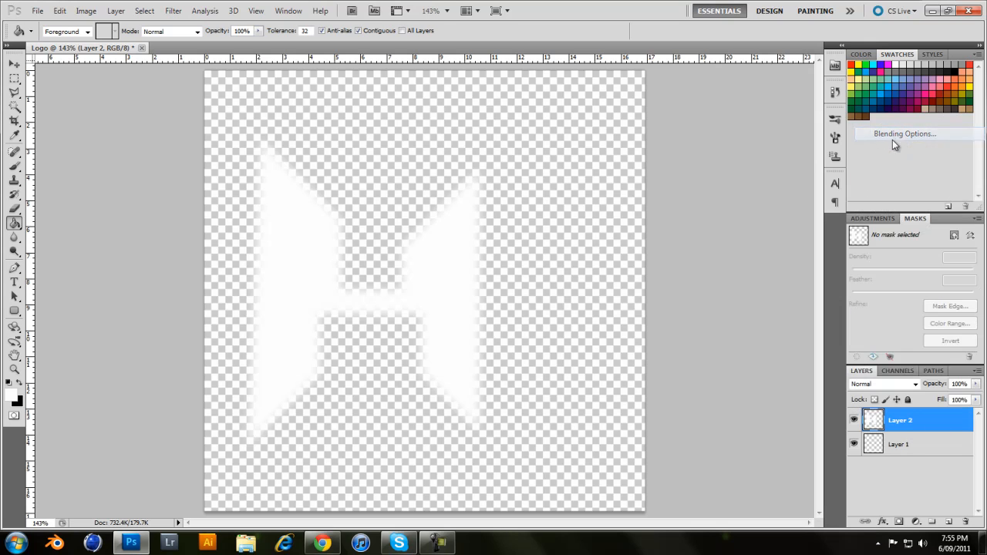
Step: In Layer Style, enable a black Stroke and a Gradient Overlay on the H (Satin tried, replaced)
left_click(904, 133)
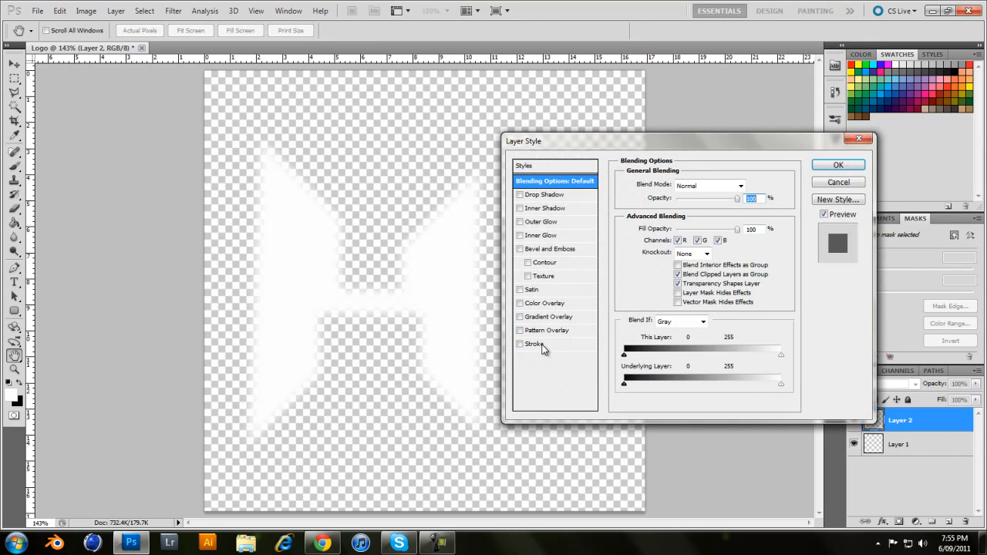
left_click(520, 344)
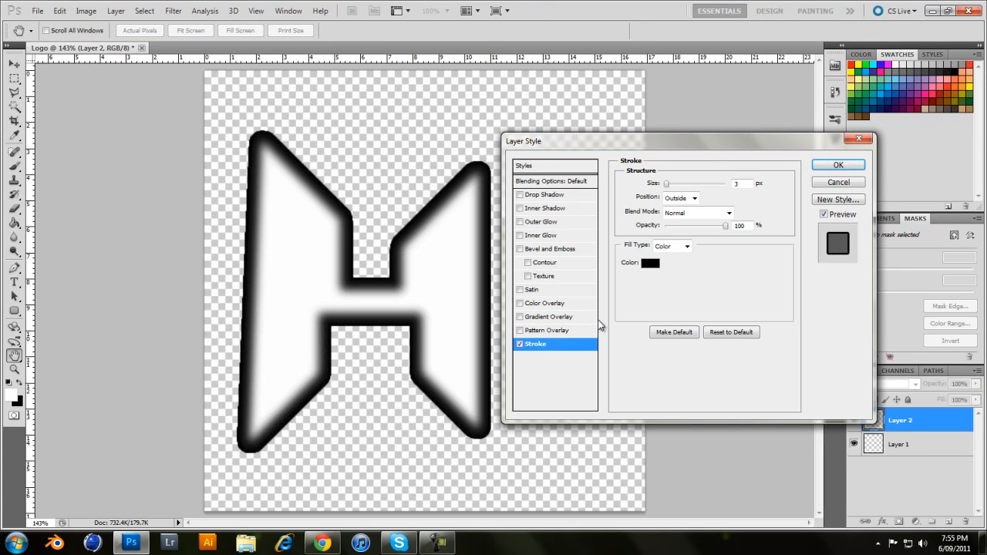
mouse_move(682, 235)
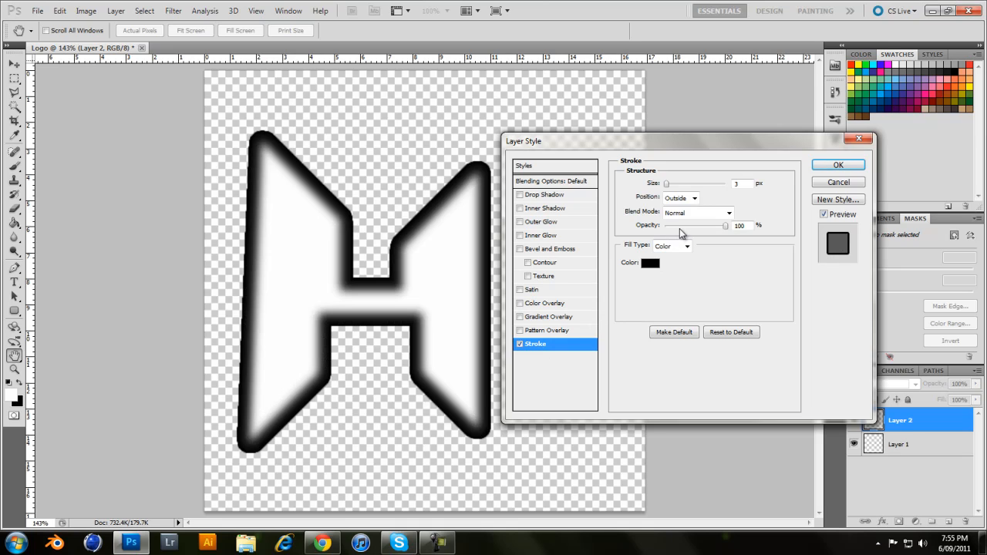
left_click(533, 290)
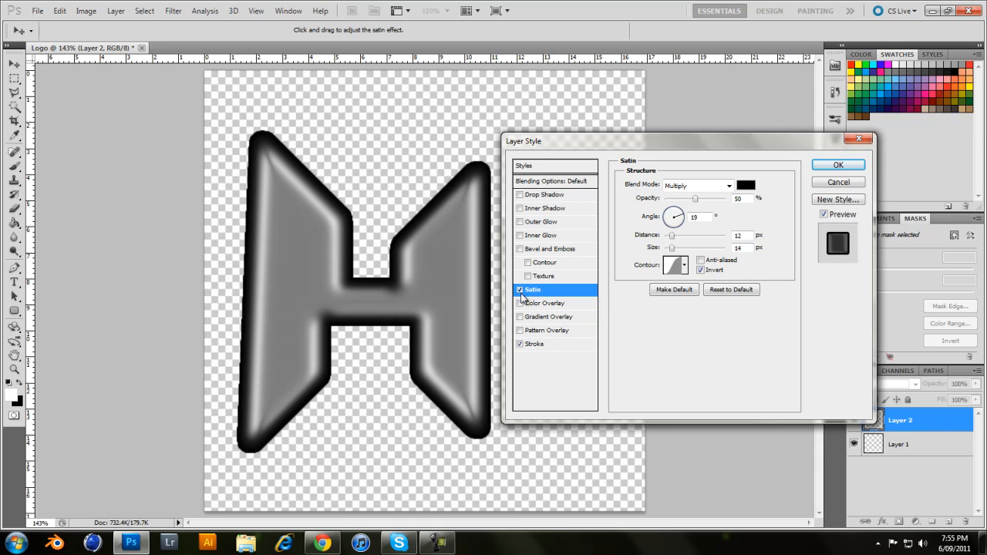
left_click(518, 316)
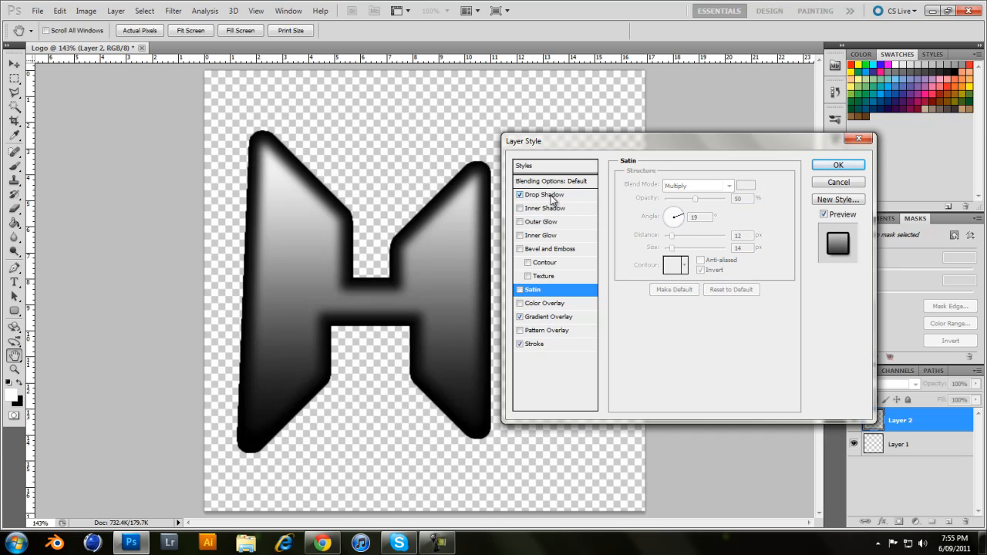
Step: Add a Drop Shadow with a different contour shape and apply the effects to the H
left_click(544, 194)
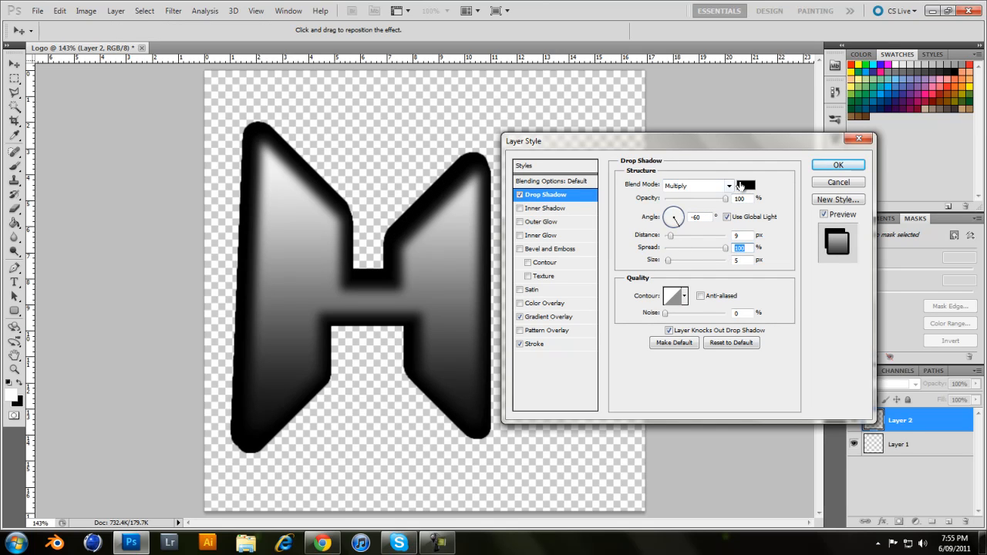
left_click(684, 296)
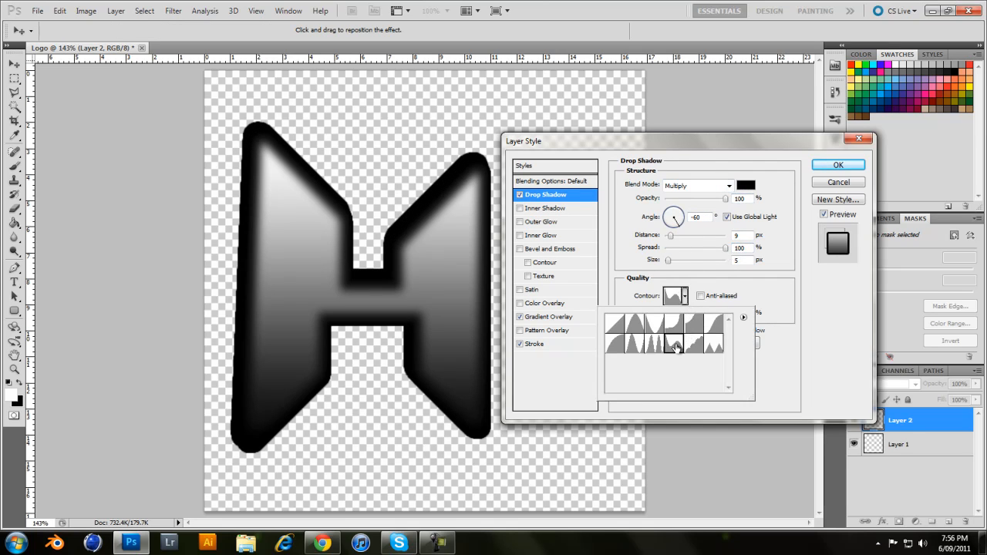
left_click(651, 340)
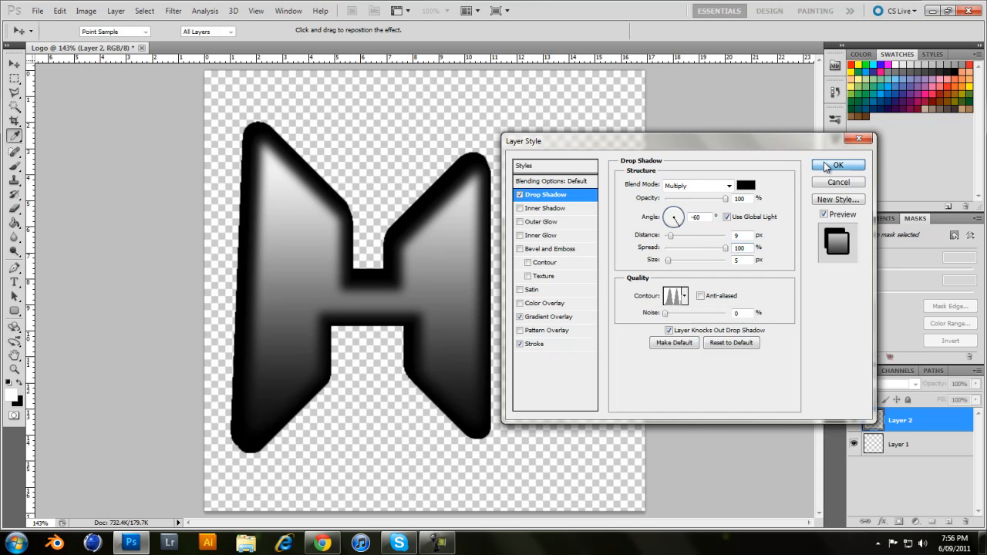
left_click(839, 165)
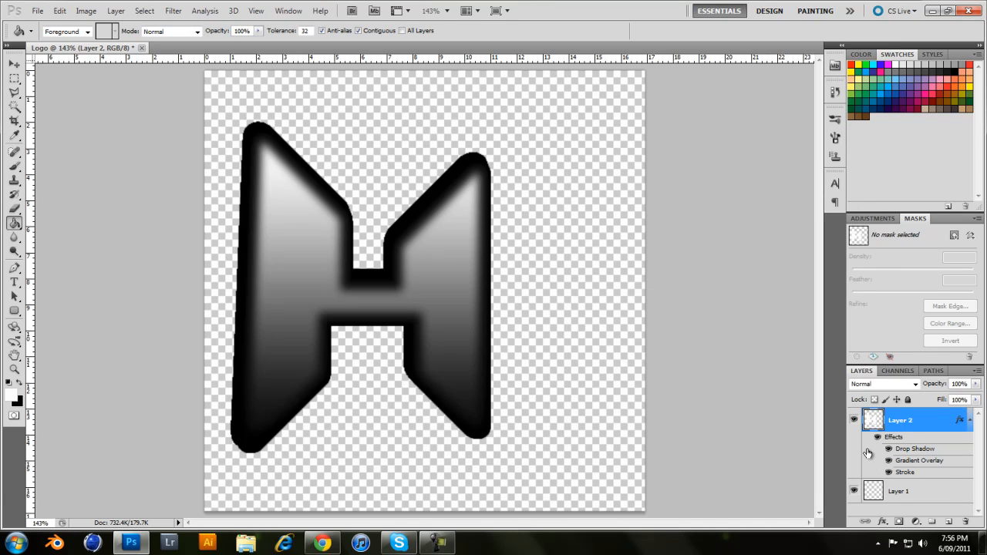
mouse_move(780, 432)
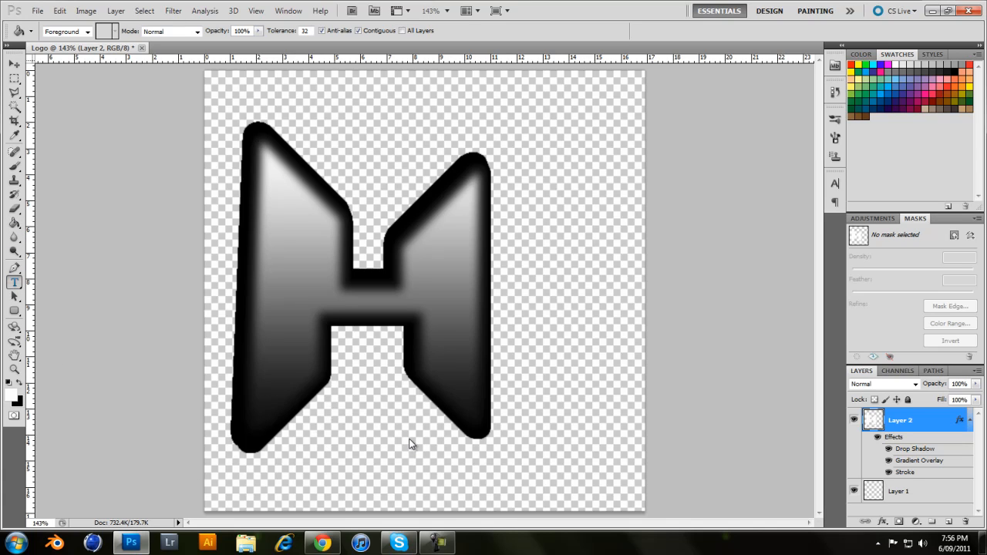
Step: Create an empty text layer on the canvas below the H with the Horizontal Type tool
left_click(14, 281)
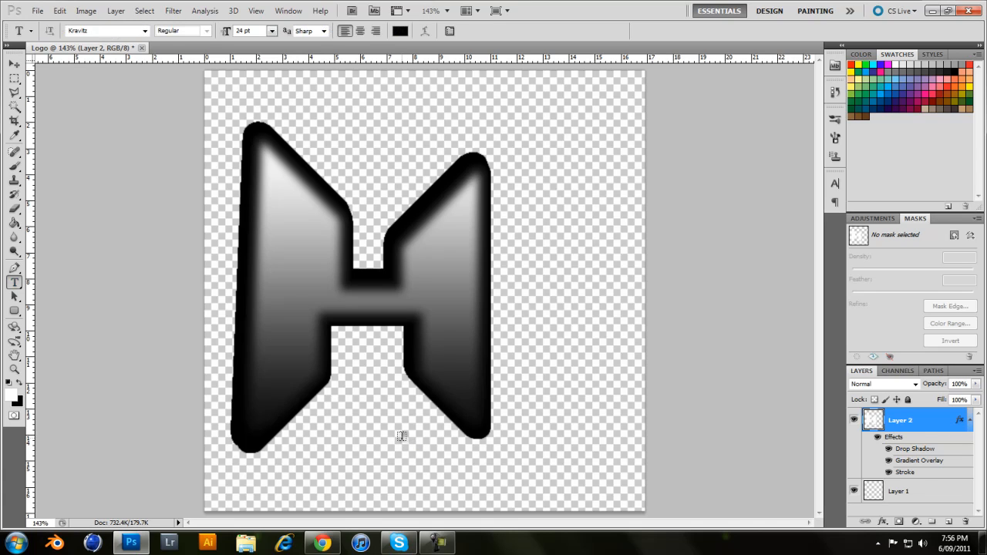
left_click(327, 393)
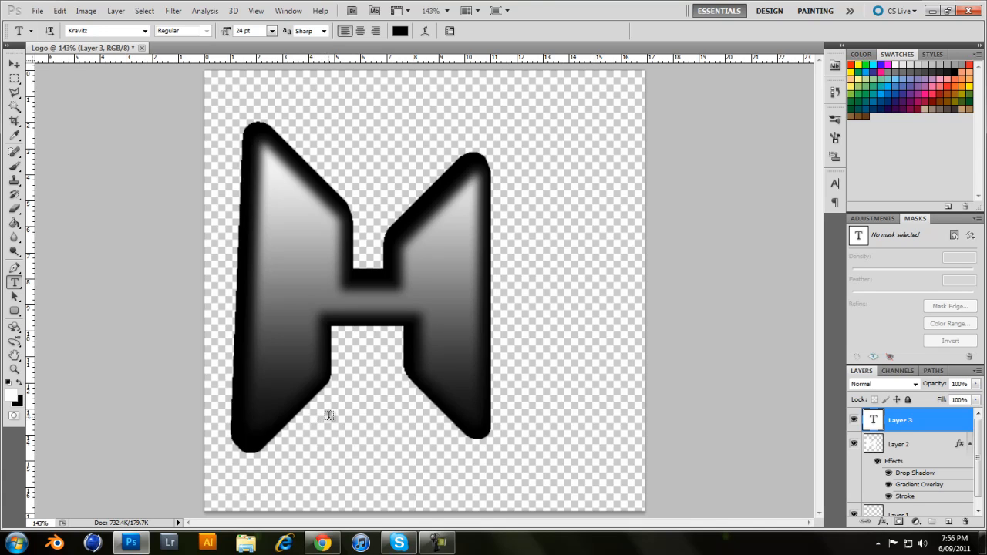
mouse_move(342, 410)
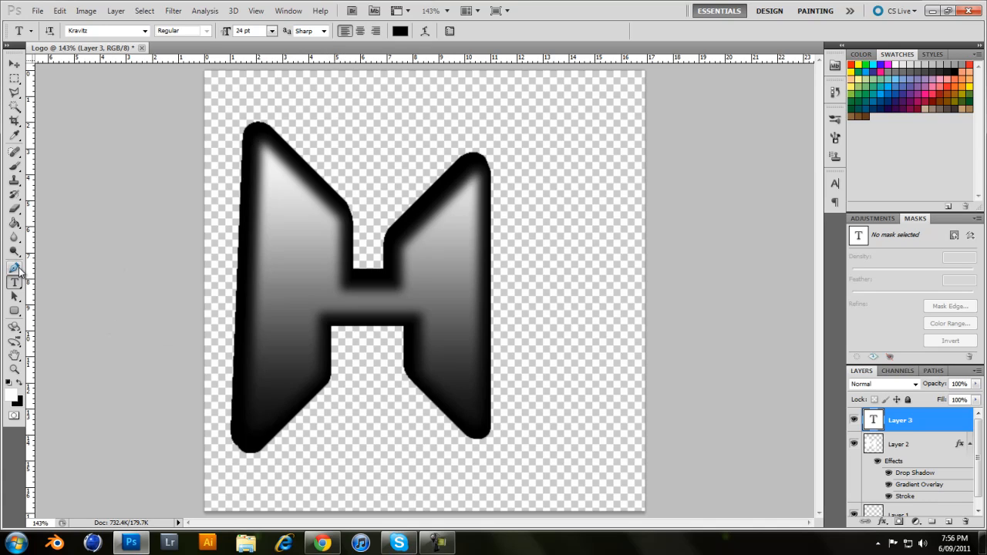
mouse_move(14, 268)
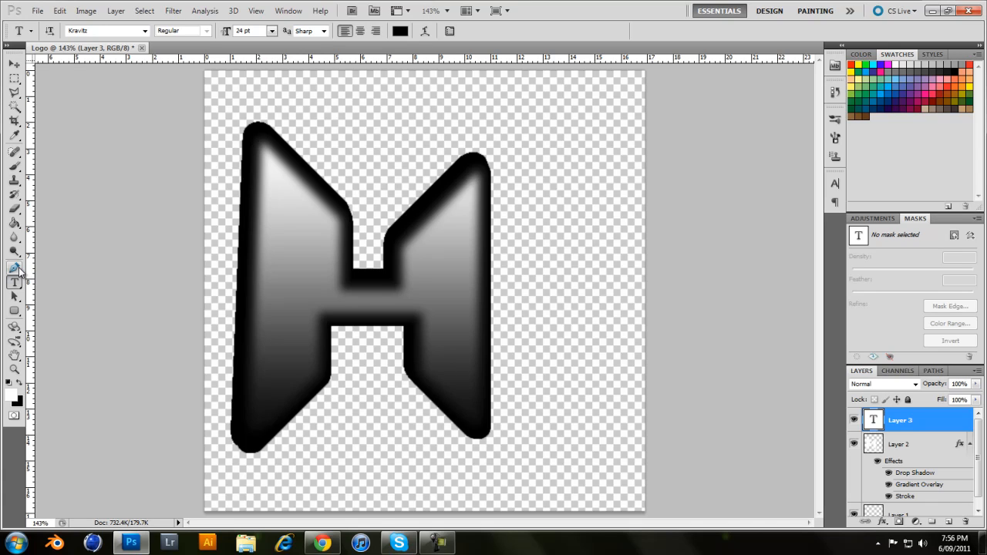
left_click(14, 268)
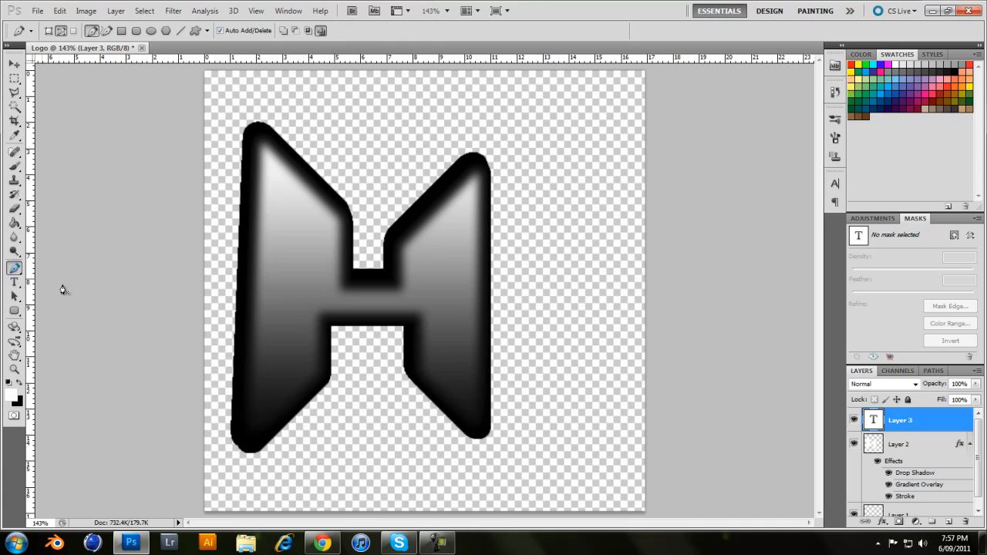
mouse_move(271, 171)
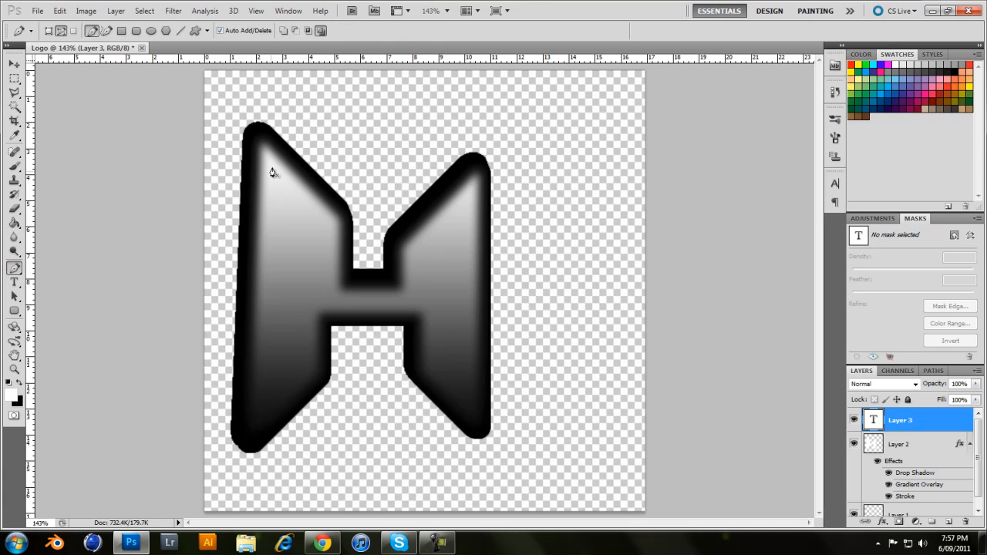
mouse_move(367, 452)
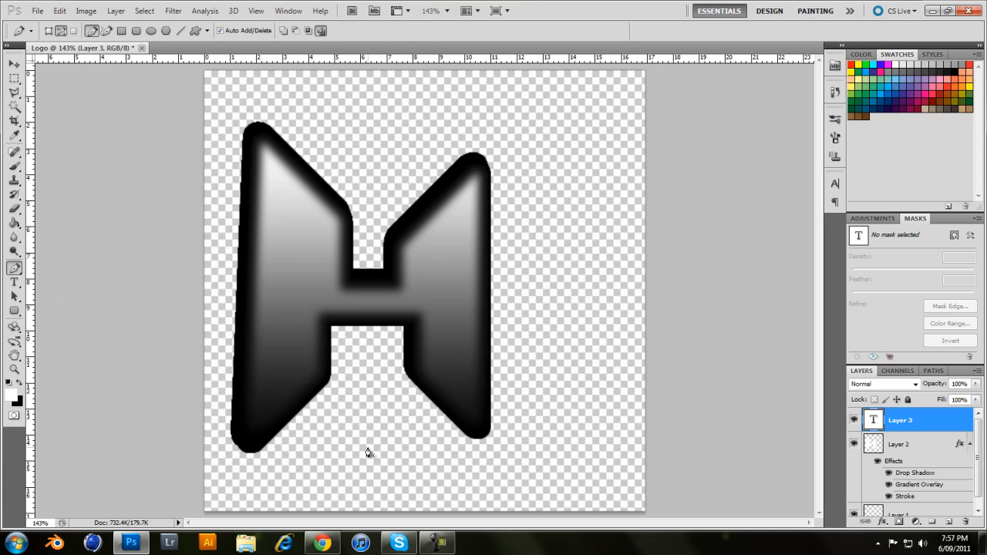
mouse_move(367, 453)
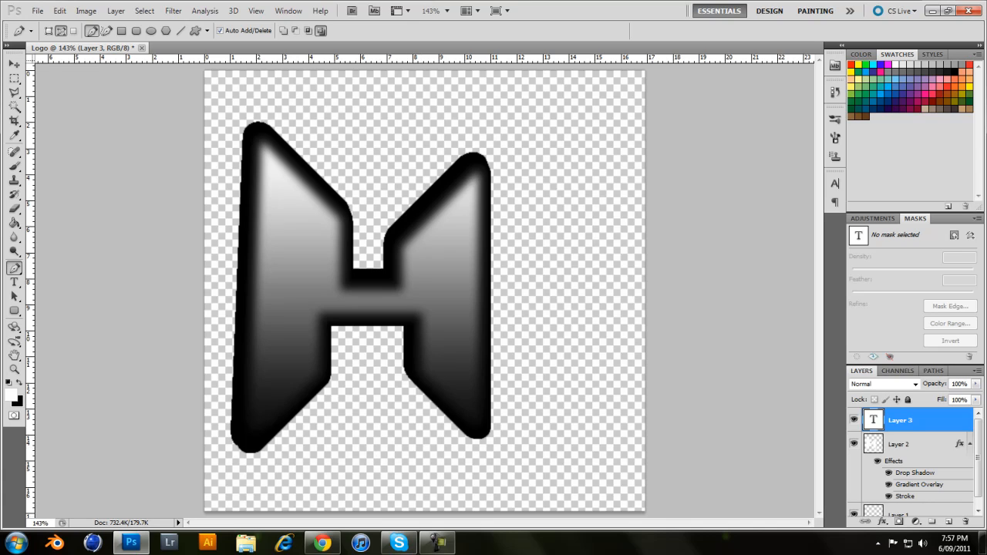